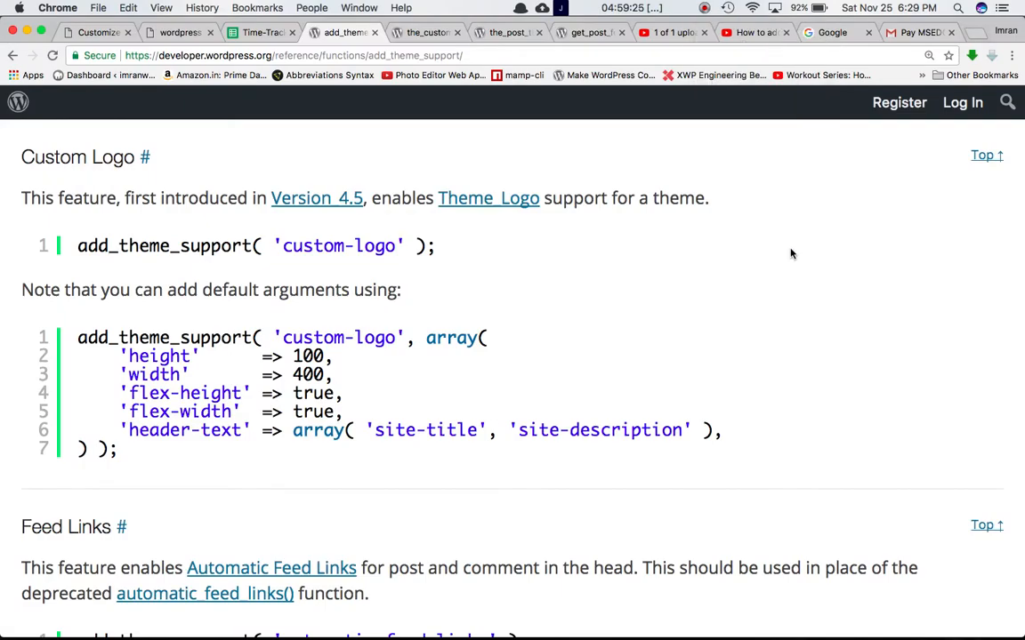
- Scroll through the open page before switching over to the theme's code editor
scroll("up", 3)
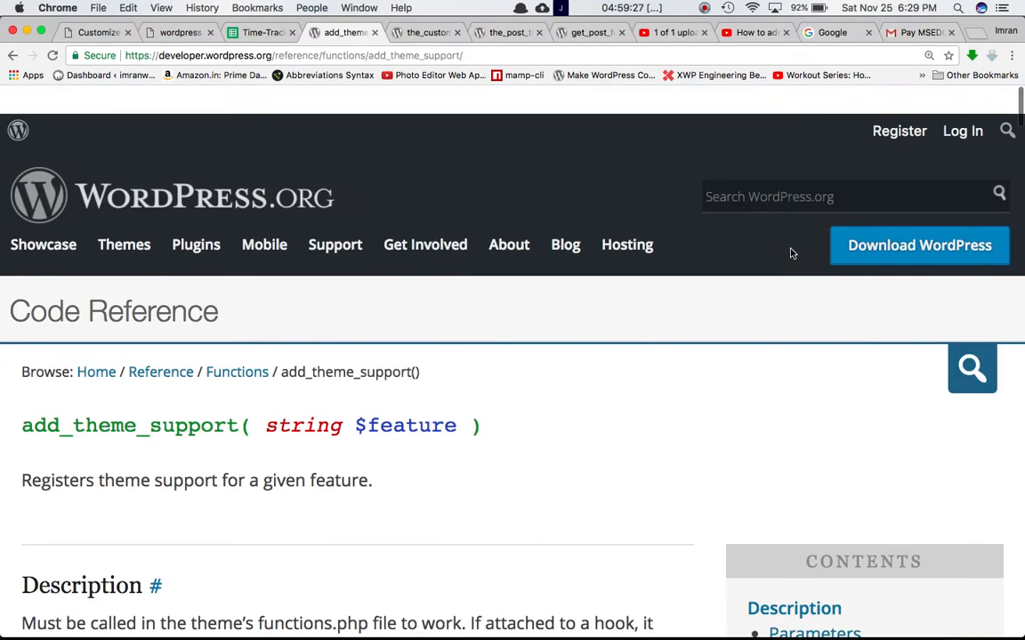
scroll("down", 3)
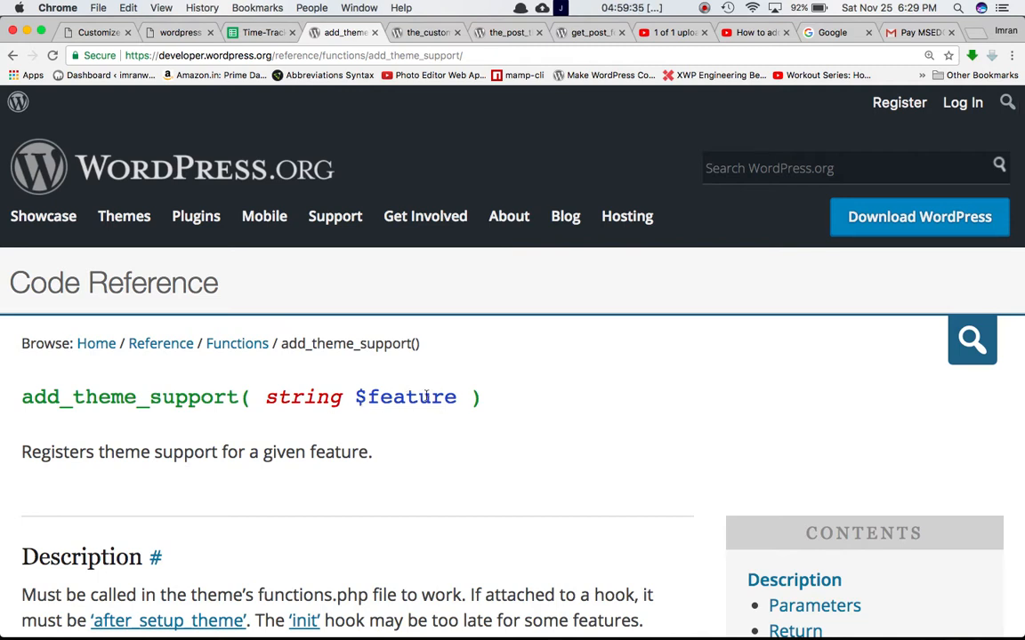
mouse_move(372, 484)
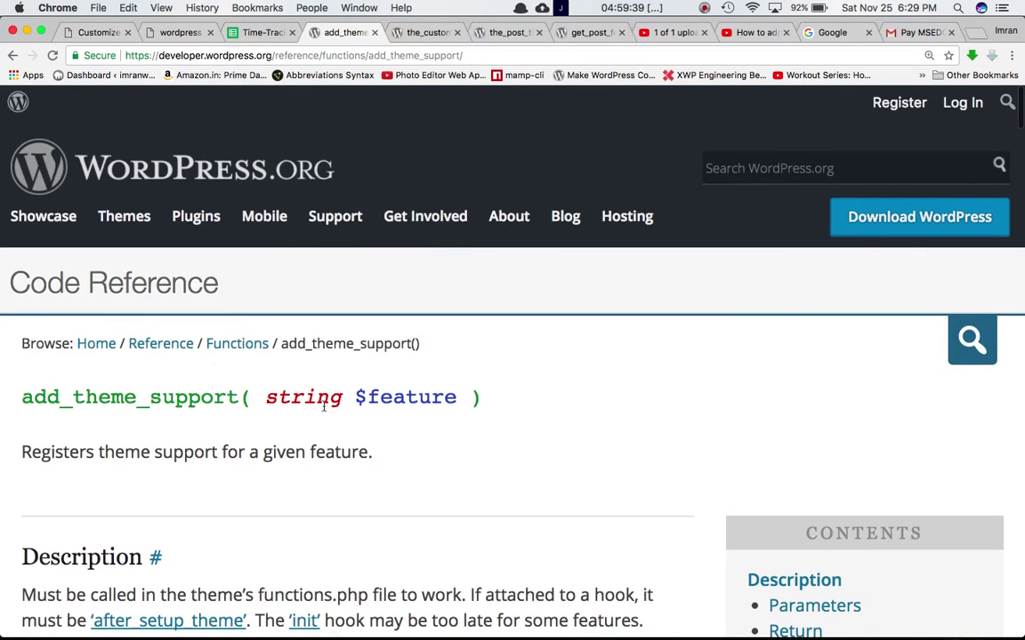
scroll("down", 3)
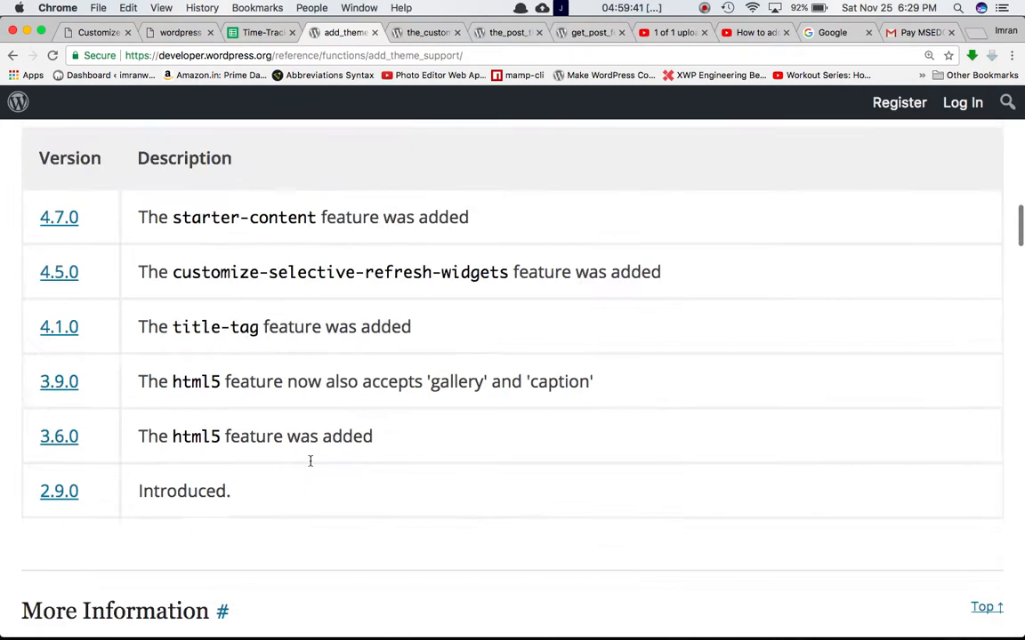
scroll("down", 3)
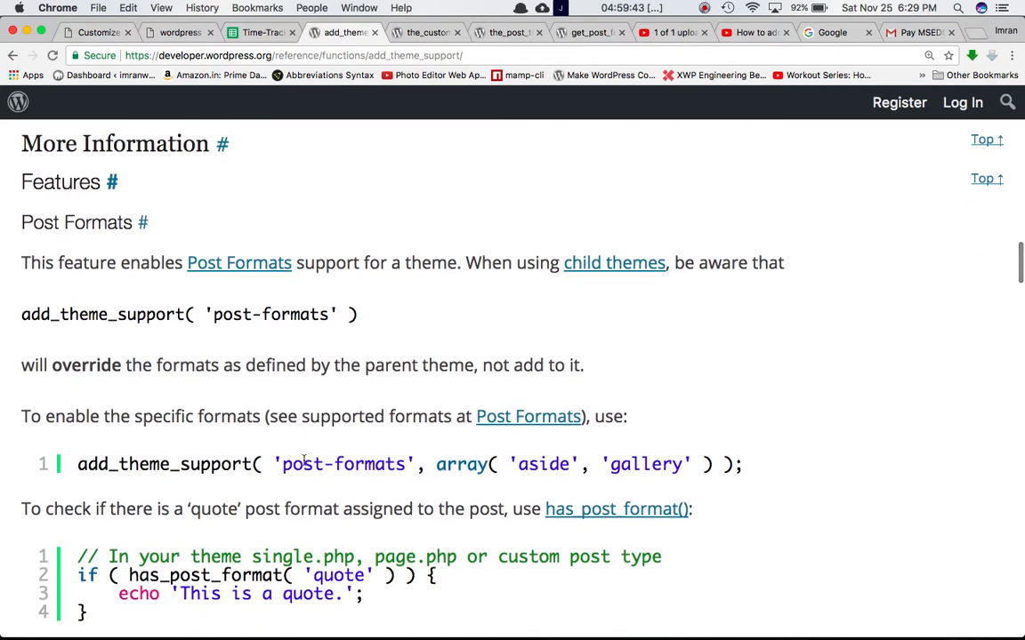
mouse_move(164, 264)
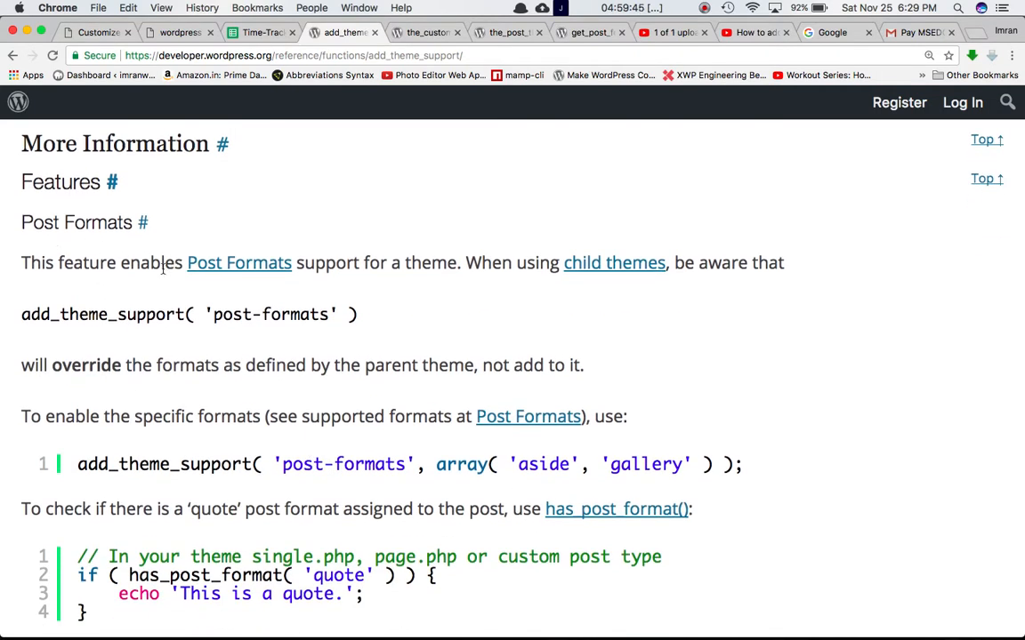
scroll("down", 3)
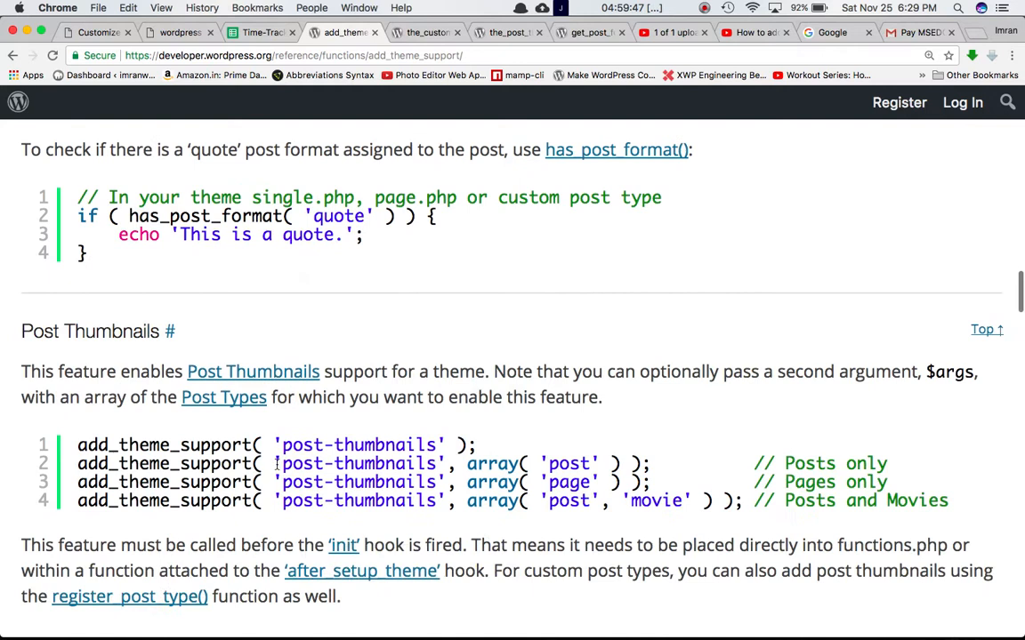
scroll("down", 3)
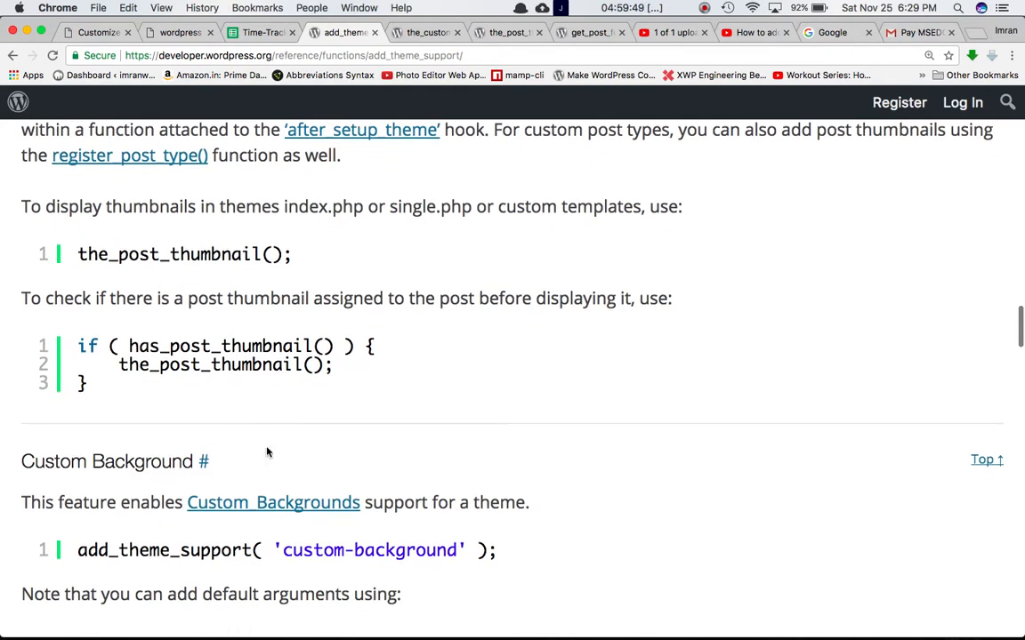
scroll("down", 3)
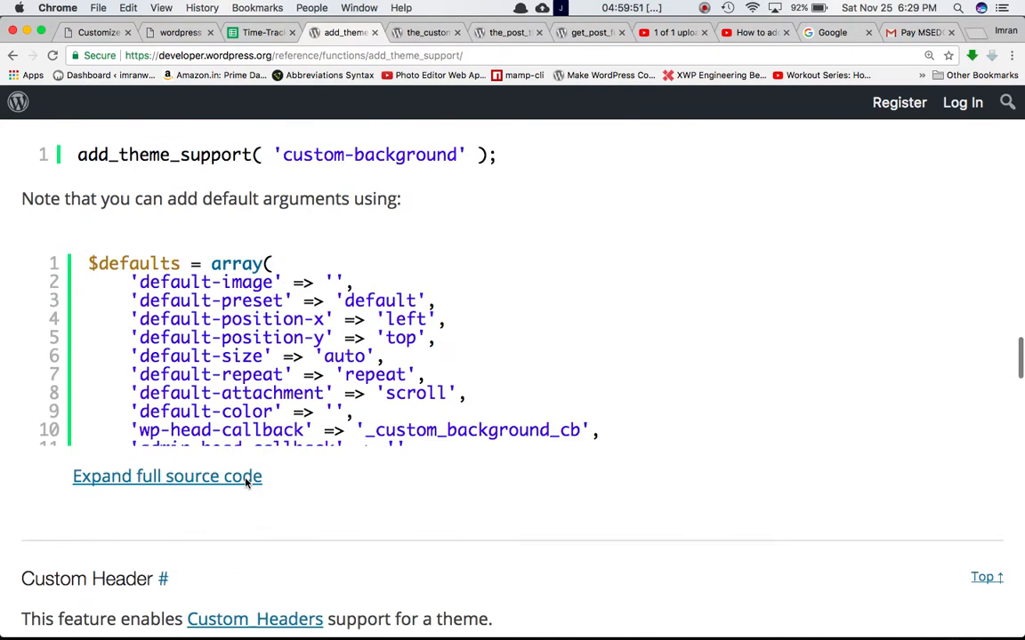
scroll("down", 3)
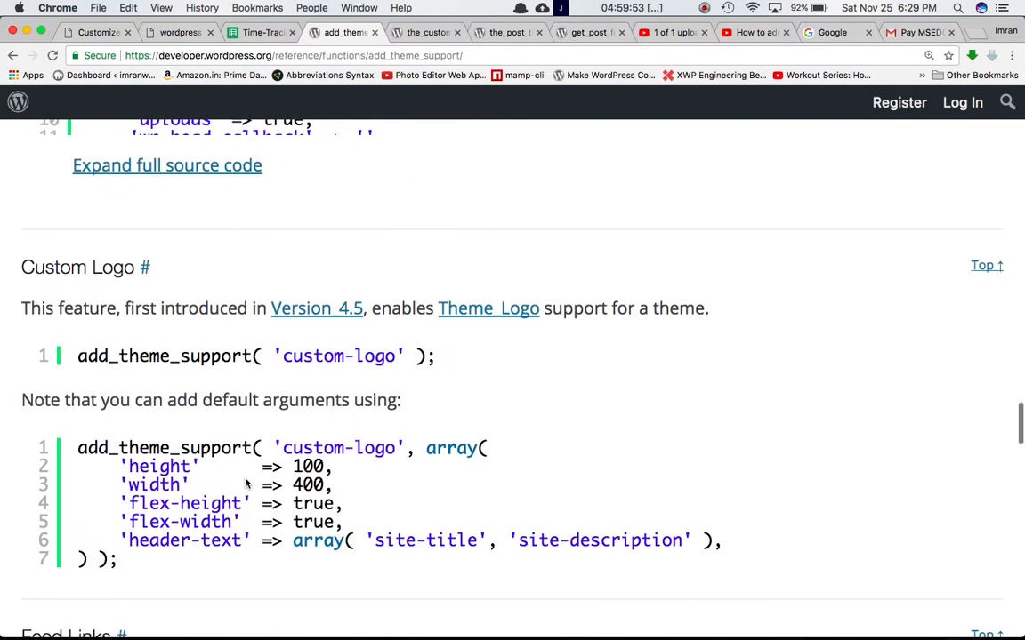
scroll("down", 3)
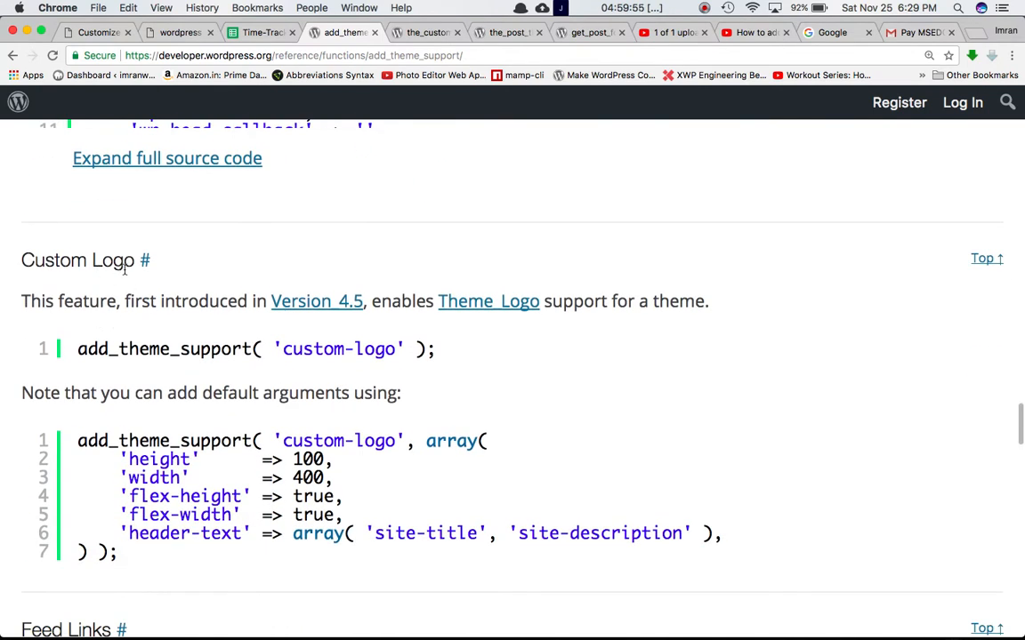
mouse_move(402, 610)
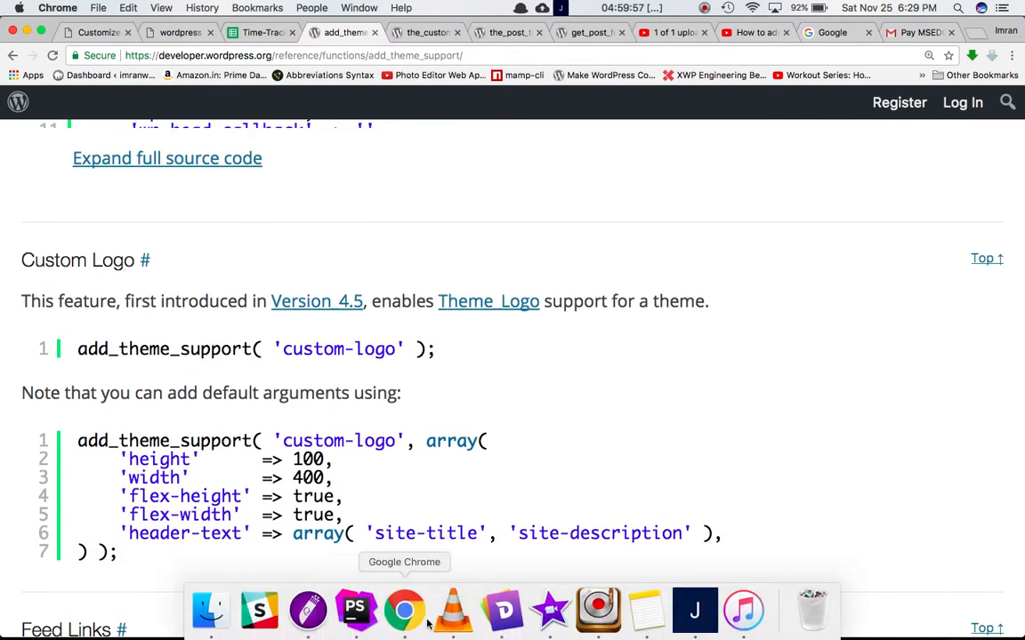
mouse_move(356, 623)
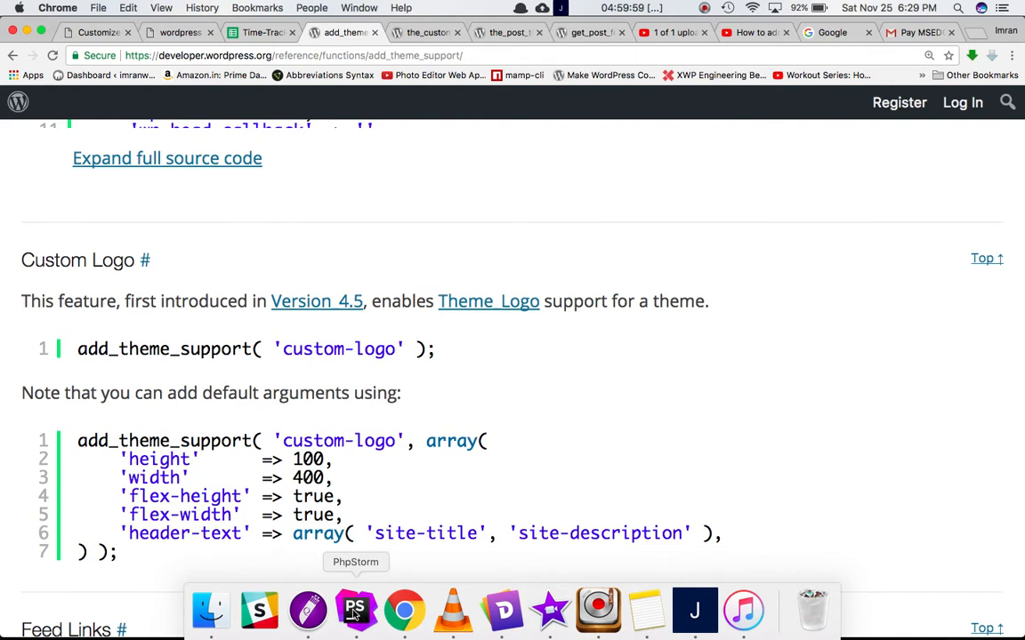
- Bring PhpStorm forward and scroll functions.php to the add_theme_support('custom-logo') line in cornova_setup()
left_click(354, 612)
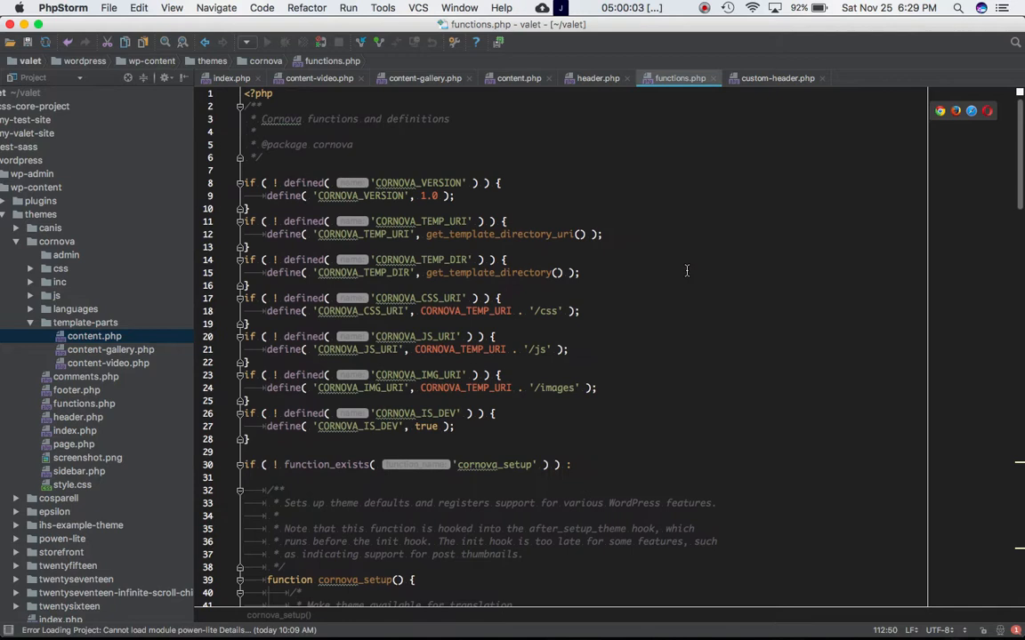
scroll("down", 3)
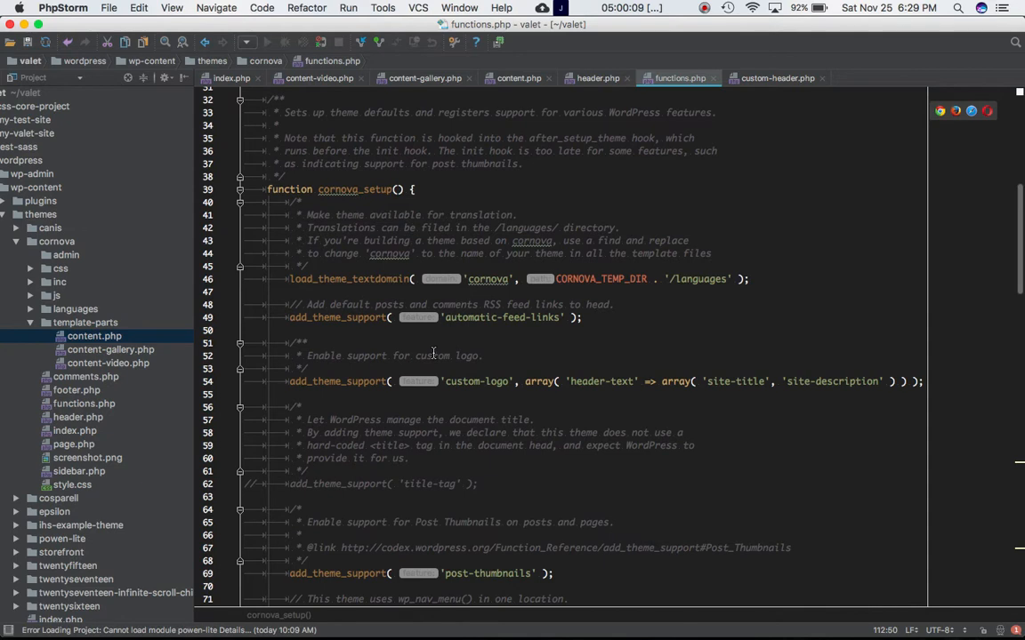
mouse_move(377, 331)
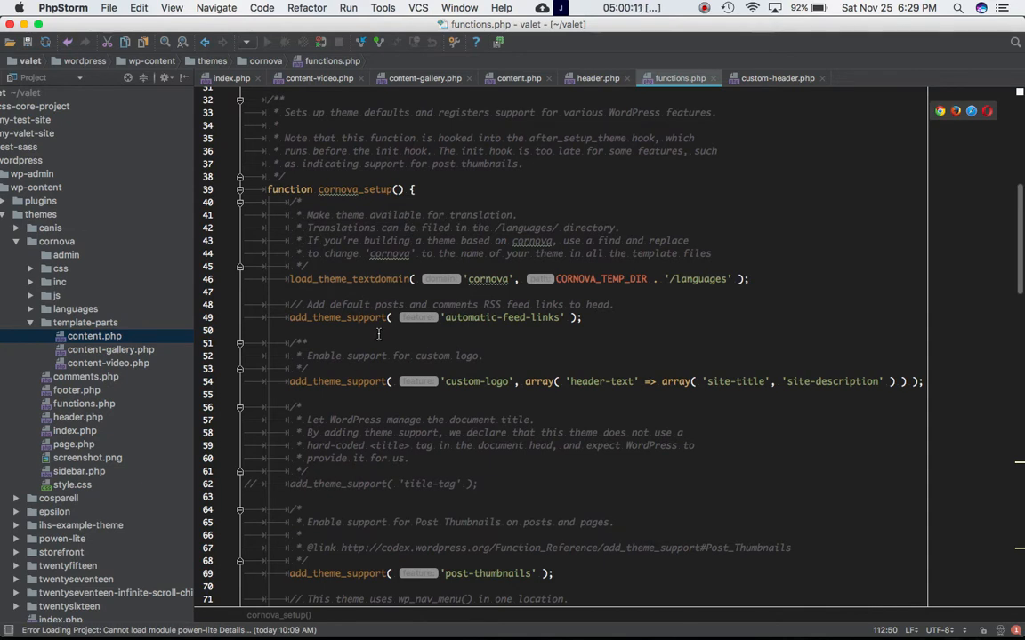
scroll("down", 3)
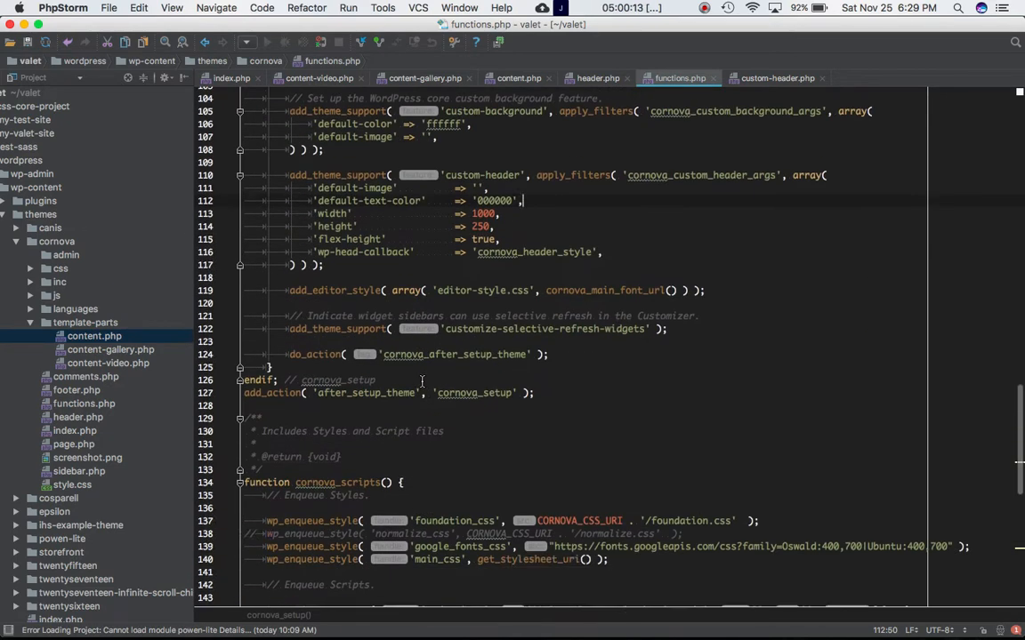
scroll("down", 3)
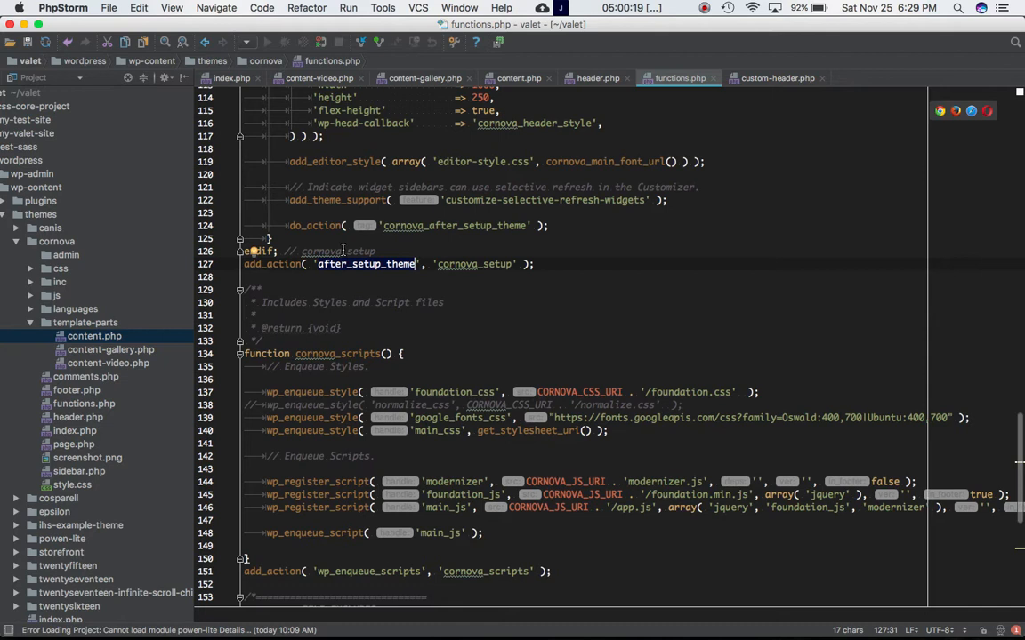
mouse_move(452, 274)
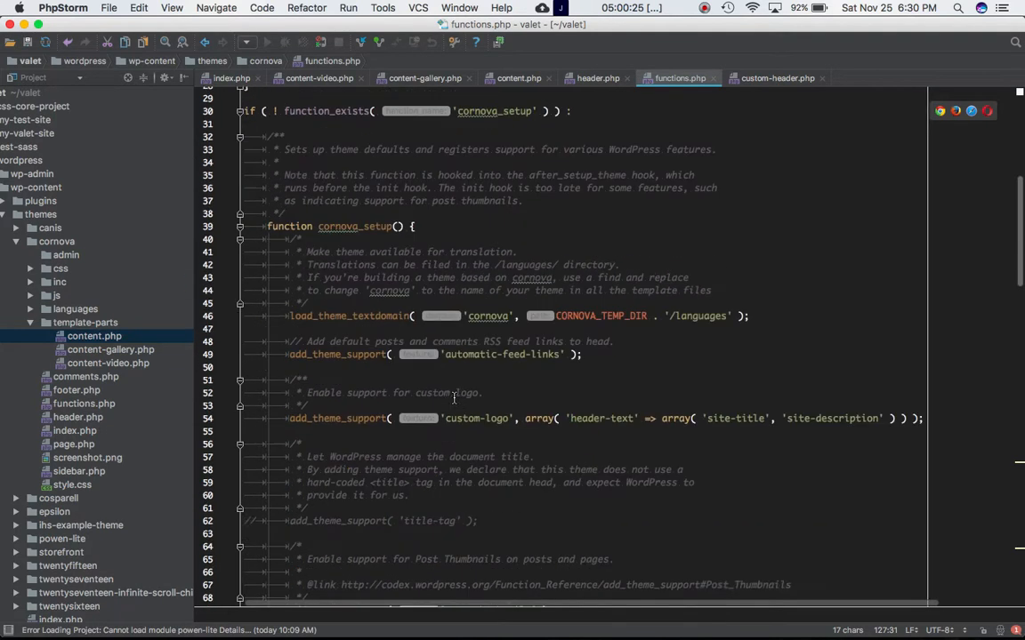
scroll("down", 3)
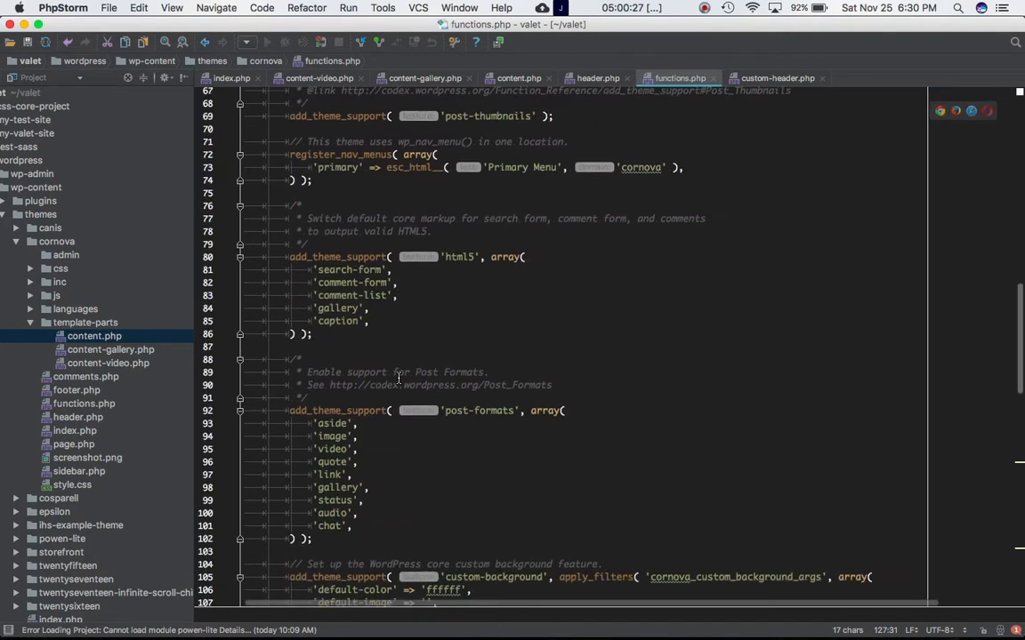
scroll("down", 3)
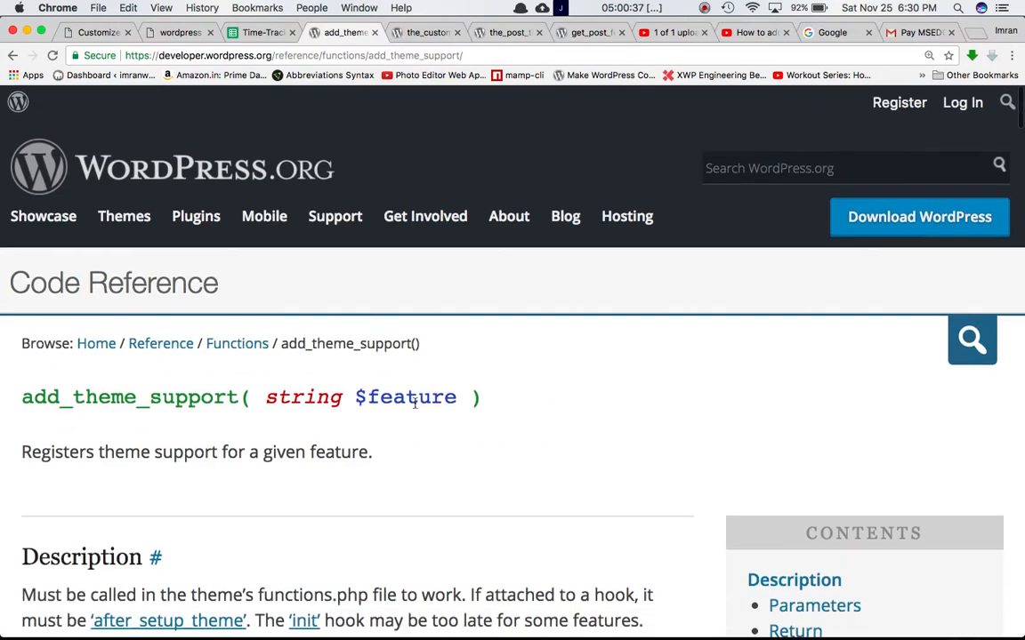
scroll("down", 3)
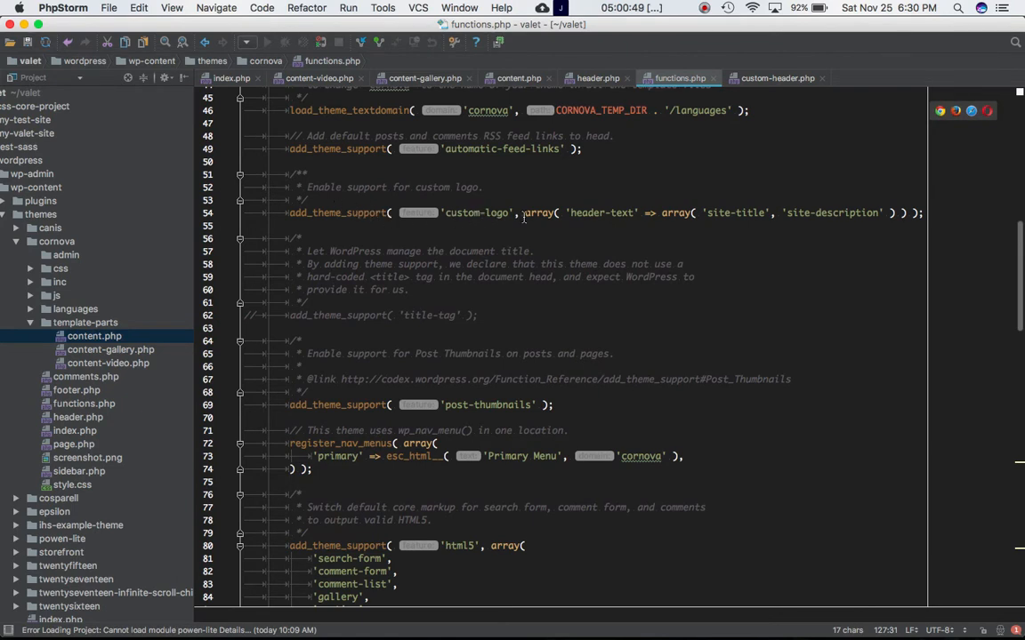
mouse_move(637, 213)
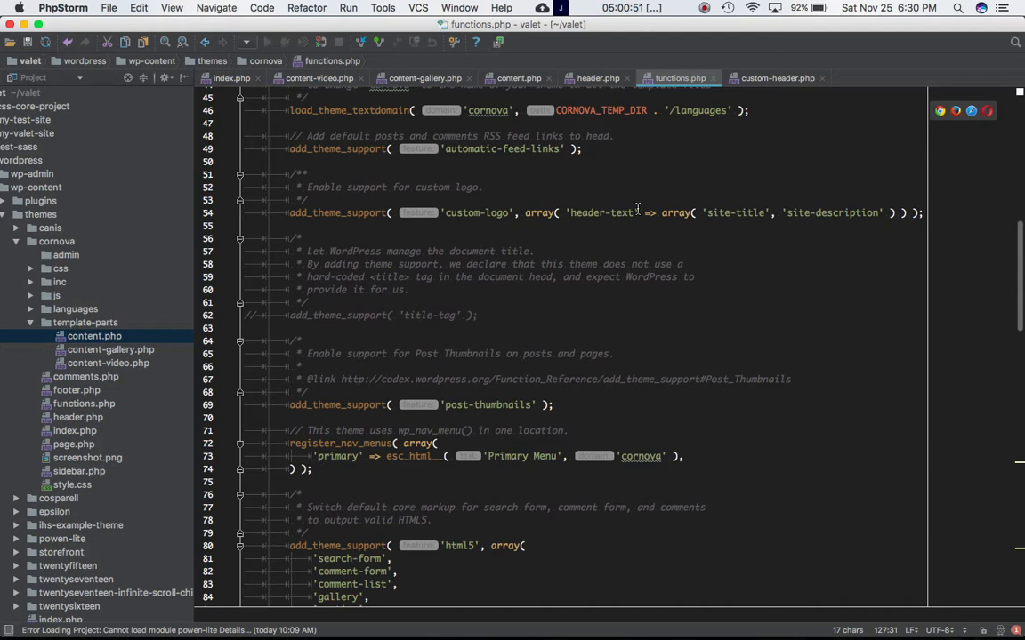
mouse_move(781, 225)
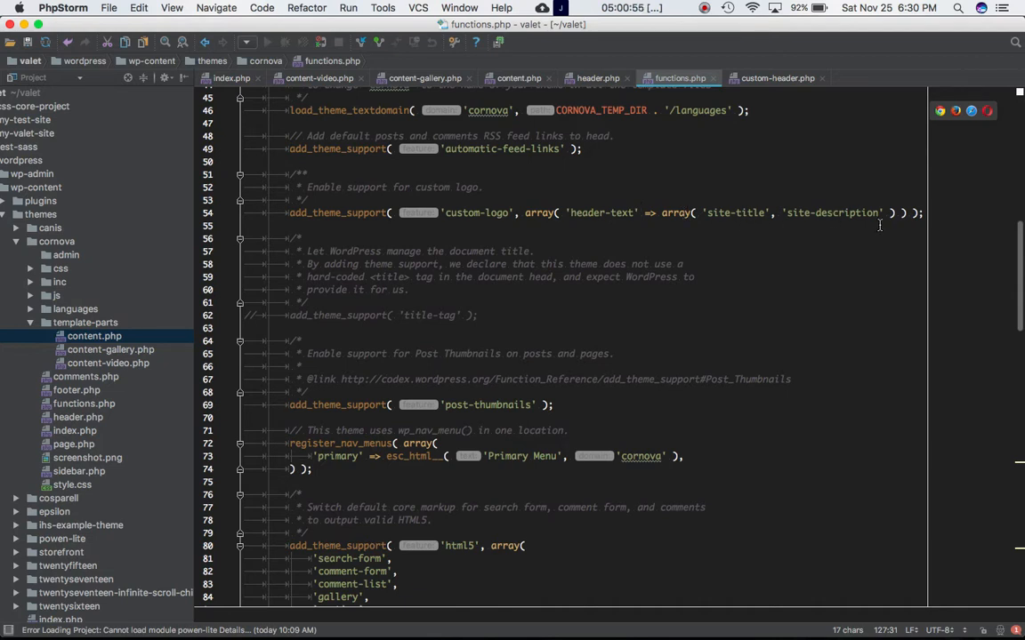
mouse_move(418, 125)
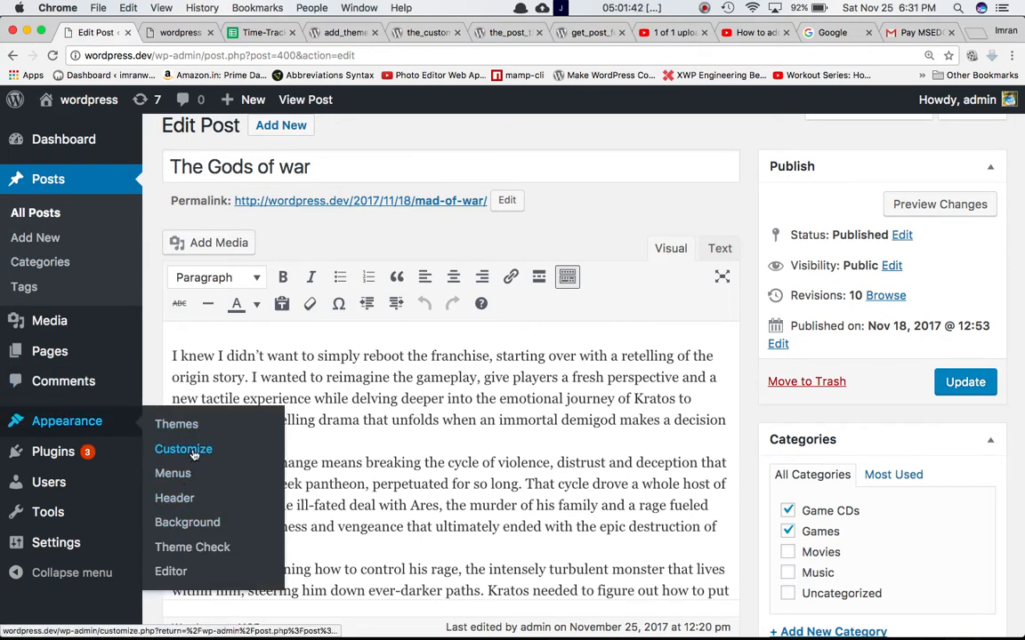
- Reach the Customizer's Site Identity section, showing no logo with the site title and tagline
left_click(184, 448)
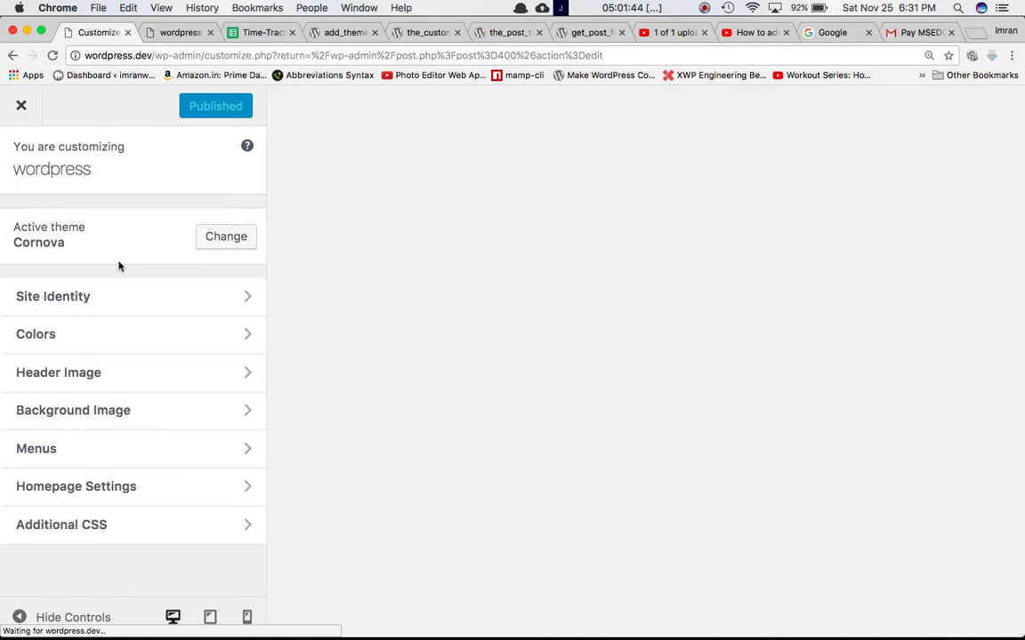
left_click(53, 295)
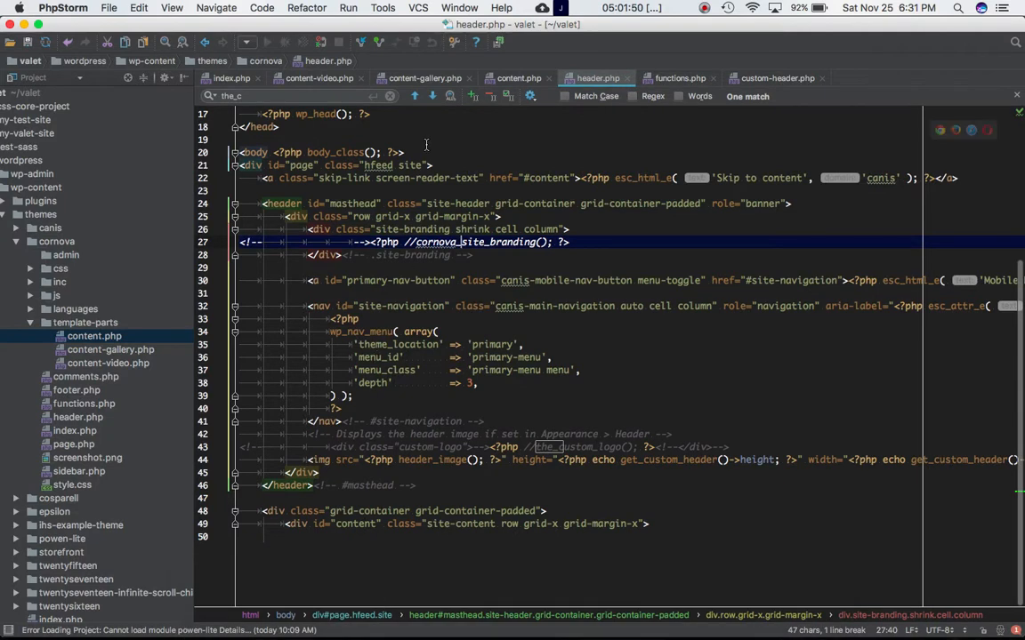
left_click(680, 78)
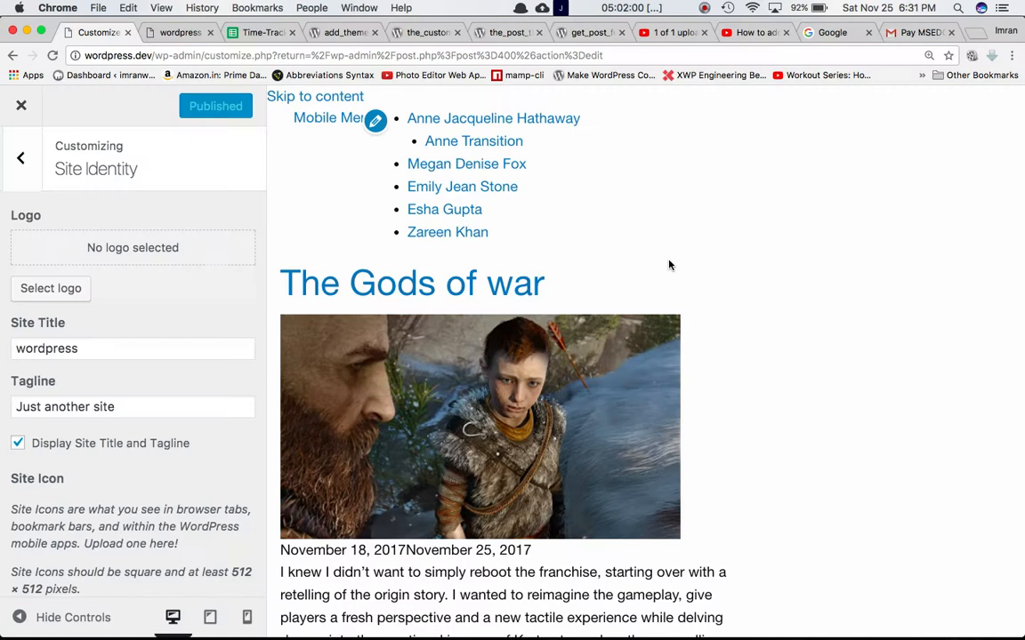
left_click(21, 157)
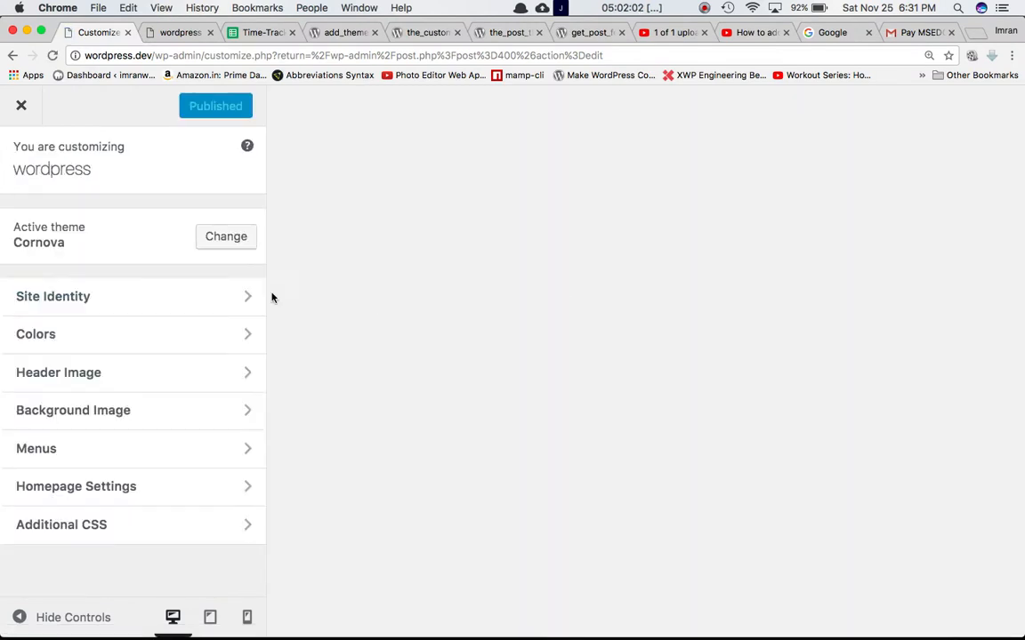
left_click(54, 295)
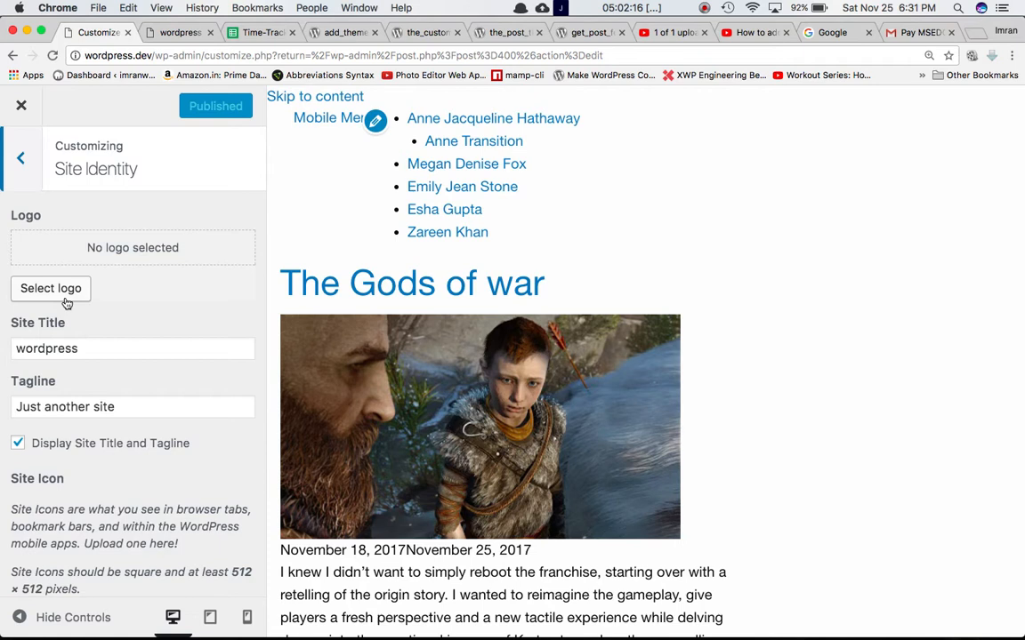
- Choose ashok.jpg from the Media Library as the site logo, skipping cropping
left_click(50, 288)
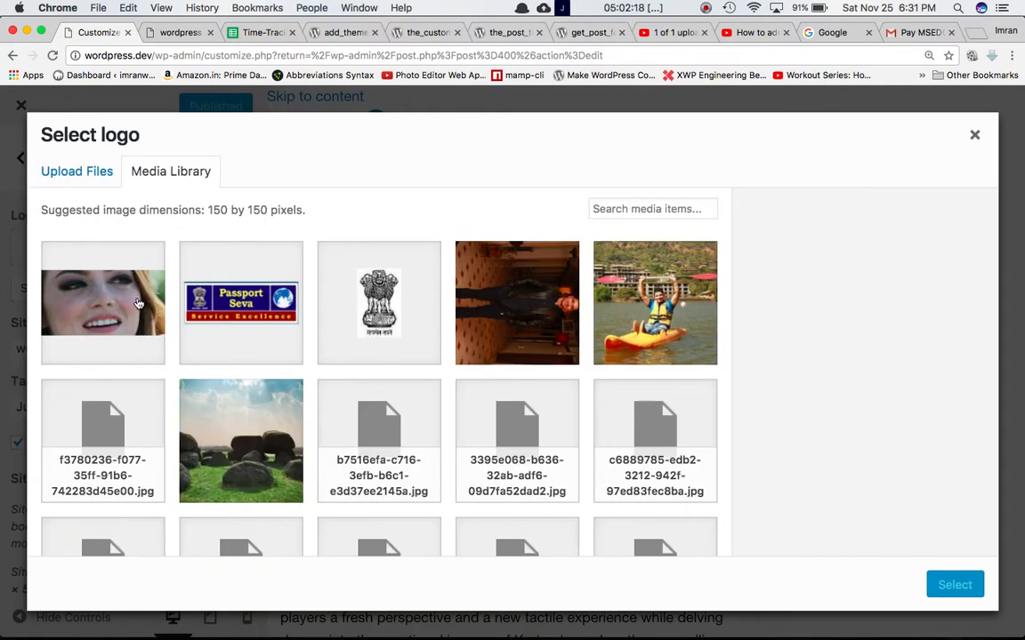
left_click(378, 303)
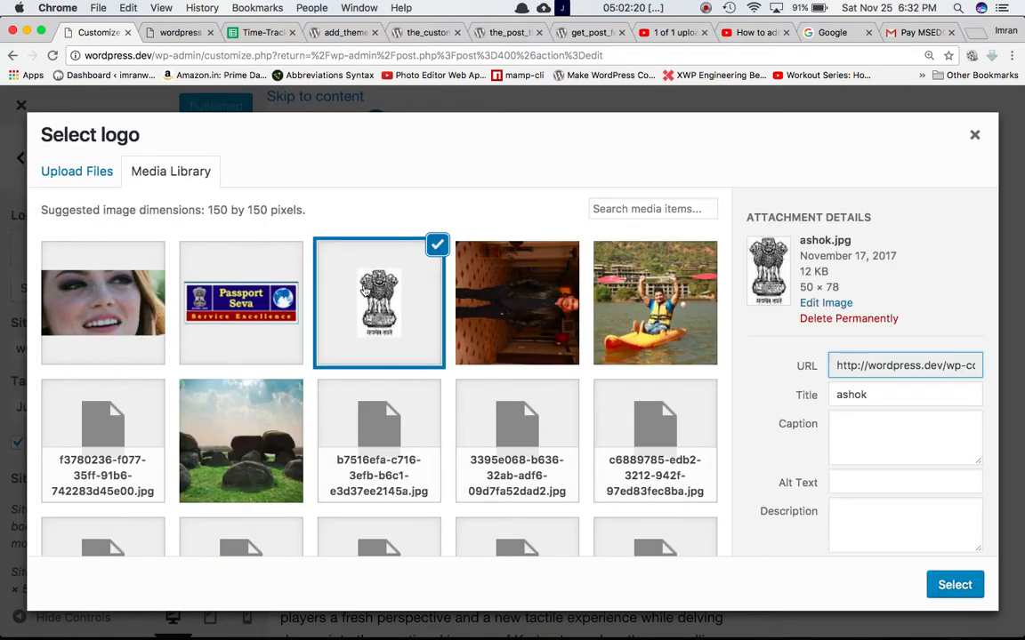
left_click(955, 583)
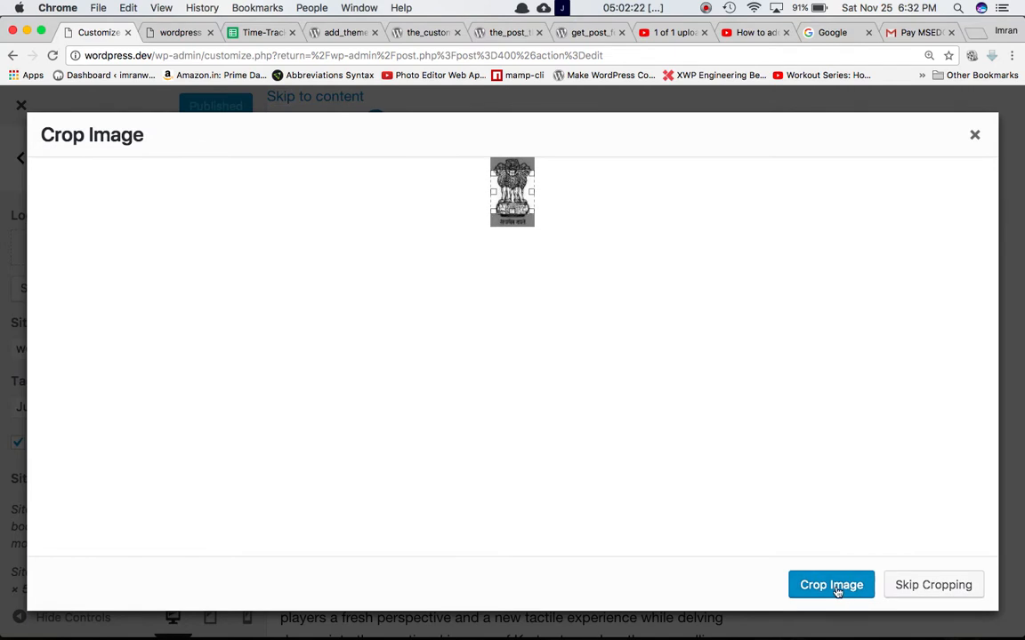
left_click(831, 584)
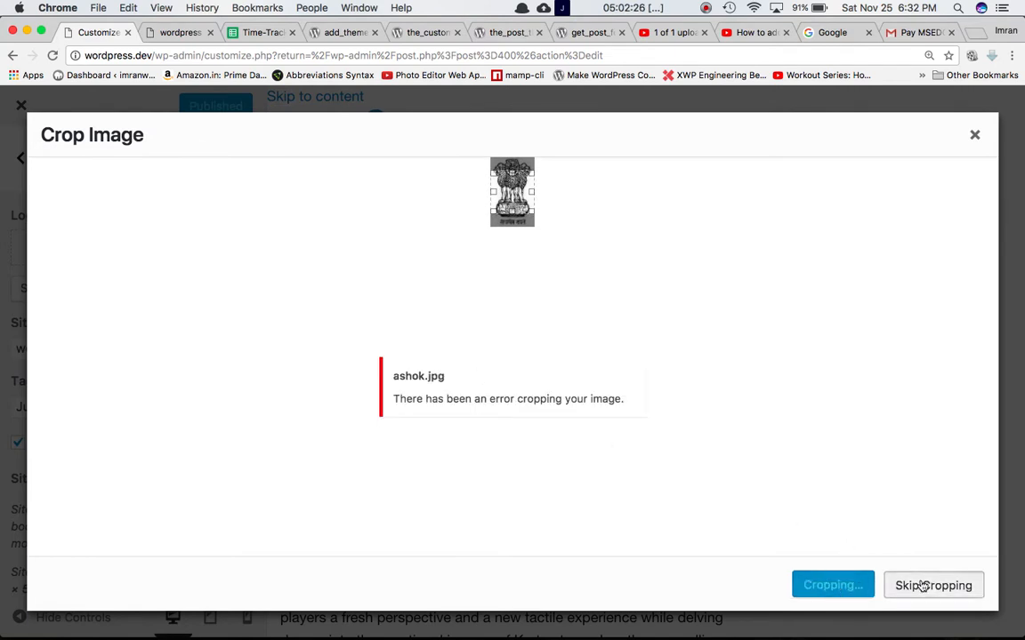
left_click(932, 583)
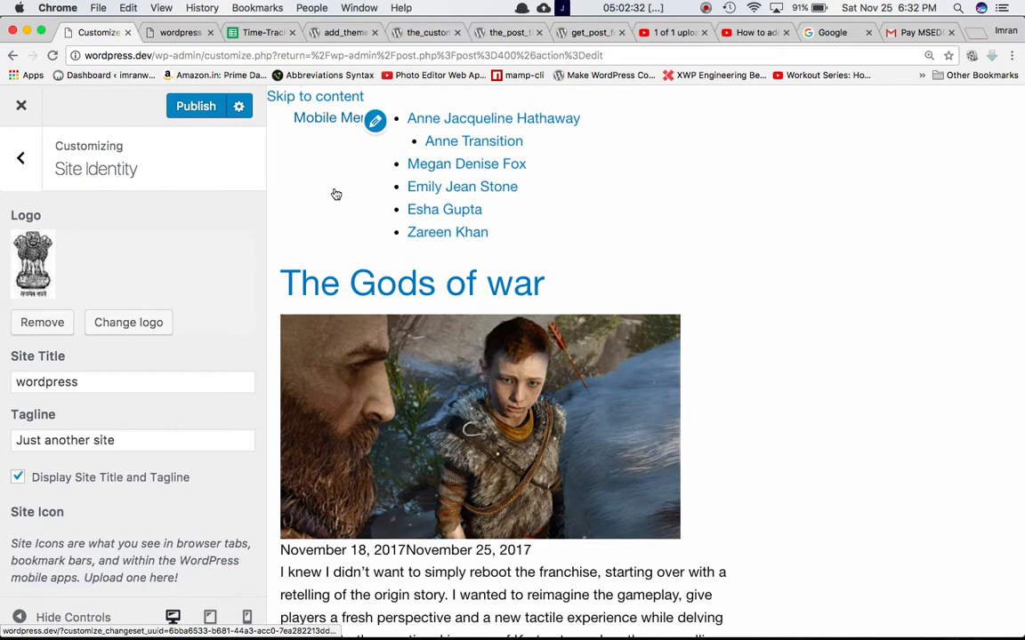
mouse_move(323, 619)
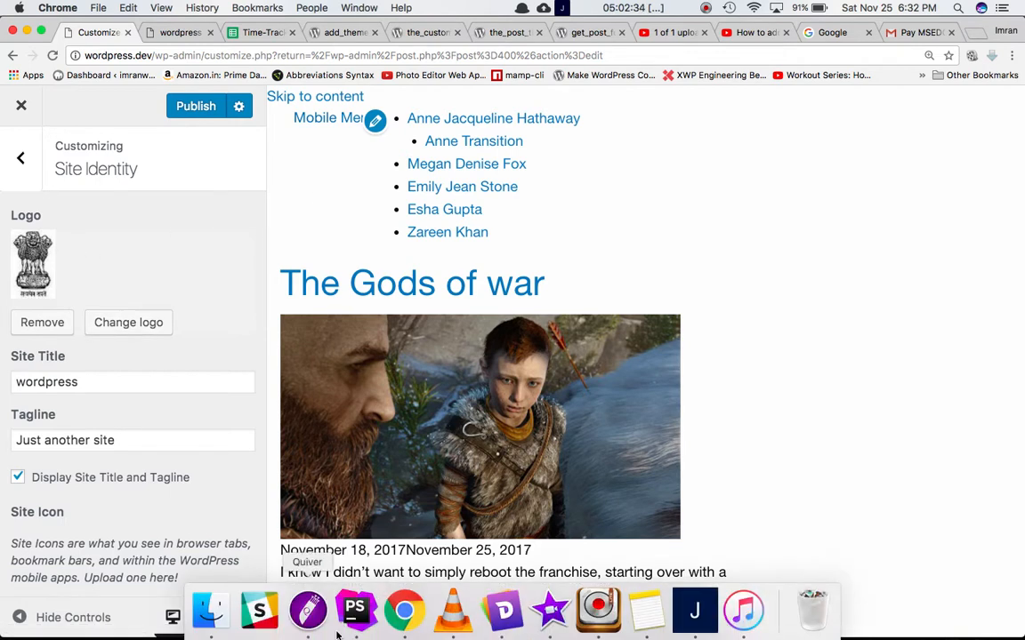
mouse_move(356, 622)
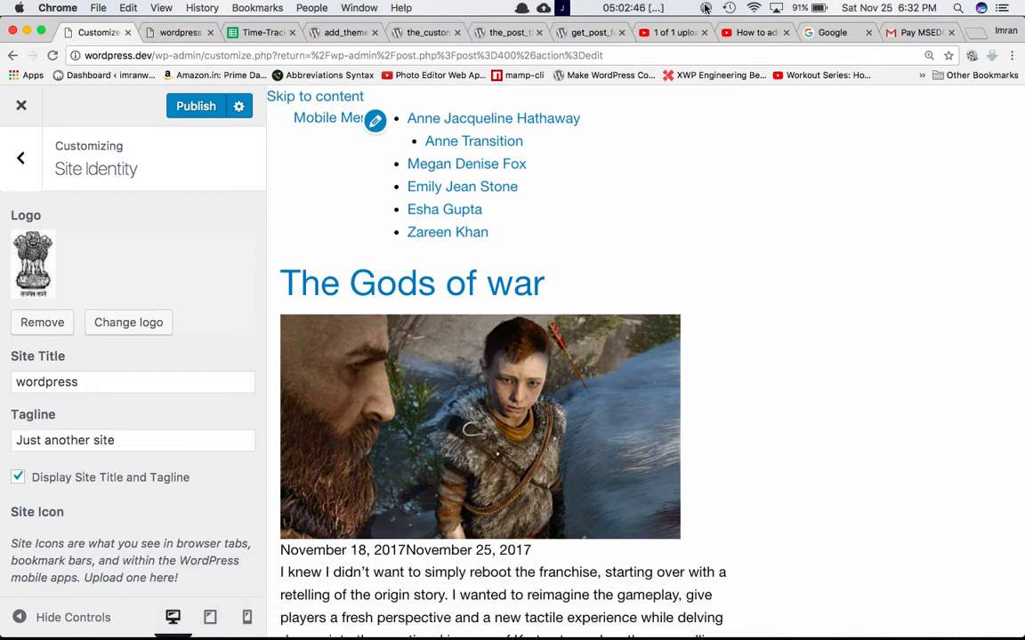
- Look up the_custom_logo in the Code Reference, then bring up header.php's site-branding block in PhpStorm
left_click(507, 32)
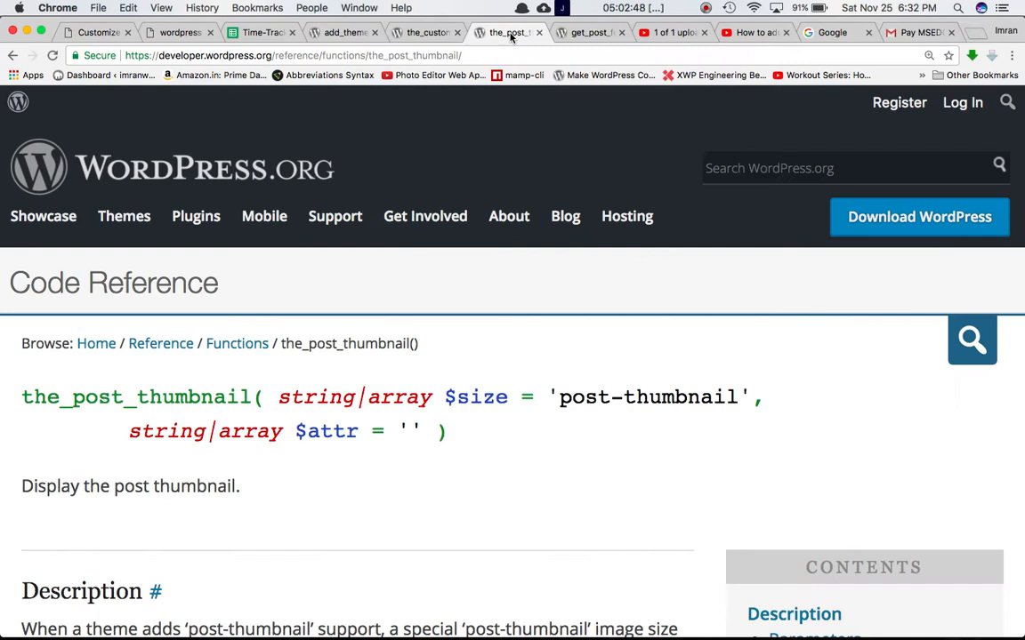
left_click(426, 32)
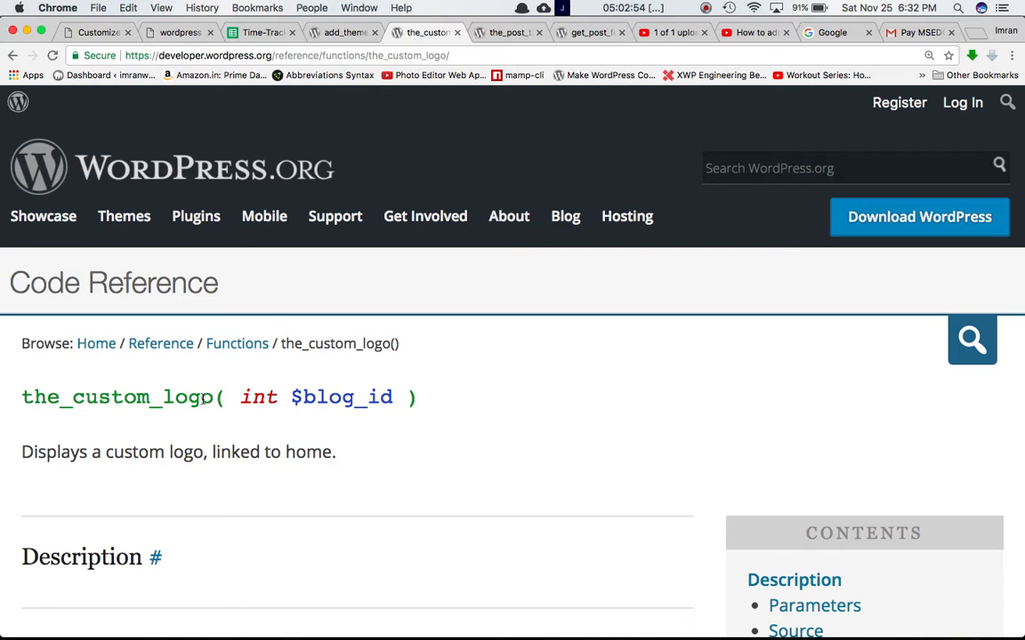
mouse_move(260, 604)
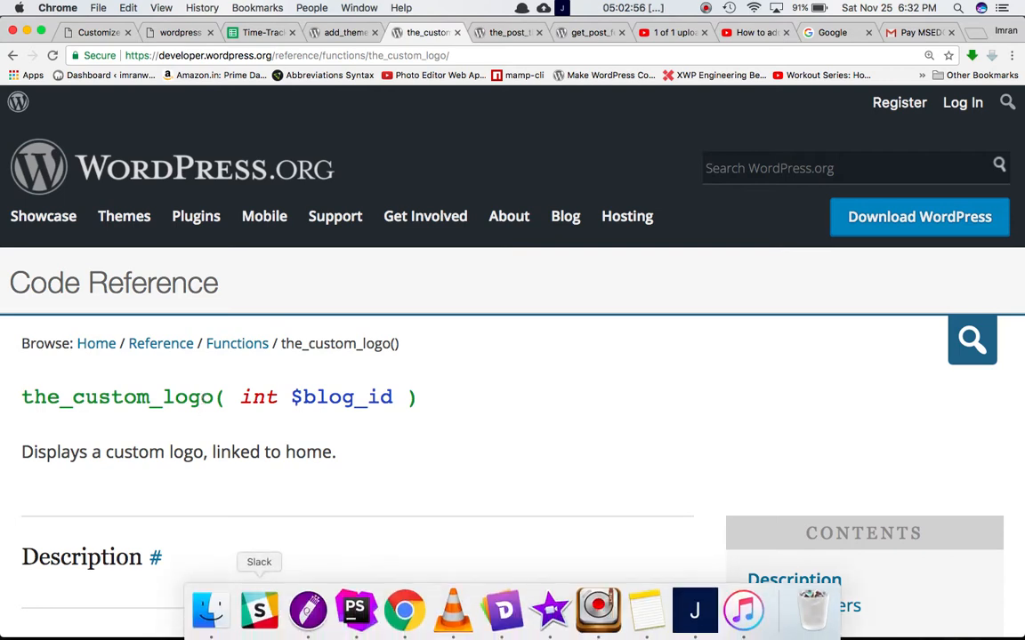
mouse_move(356, 630)
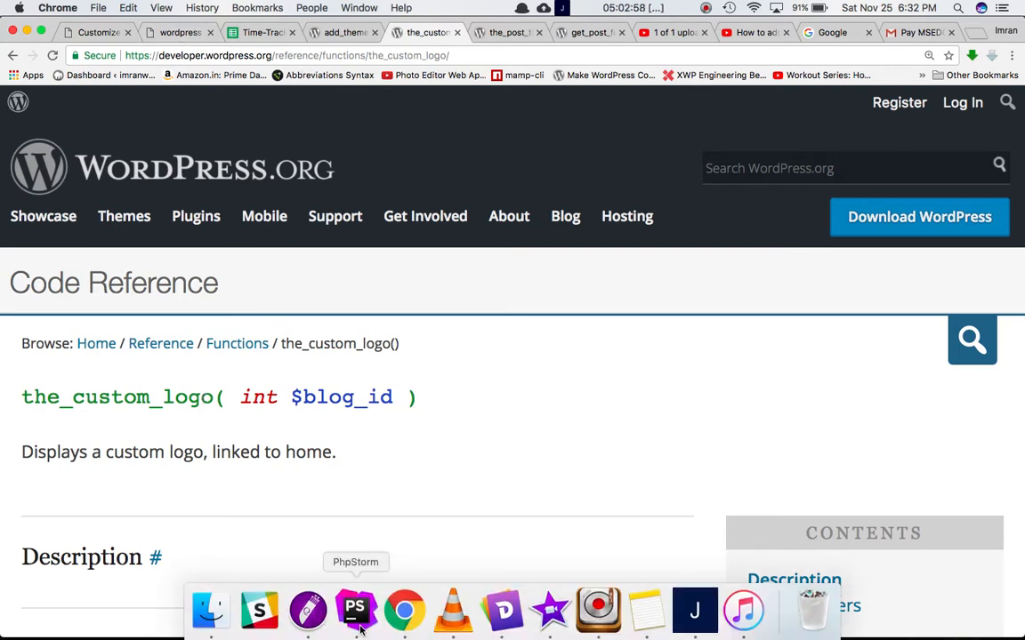
left_click(356, 612)
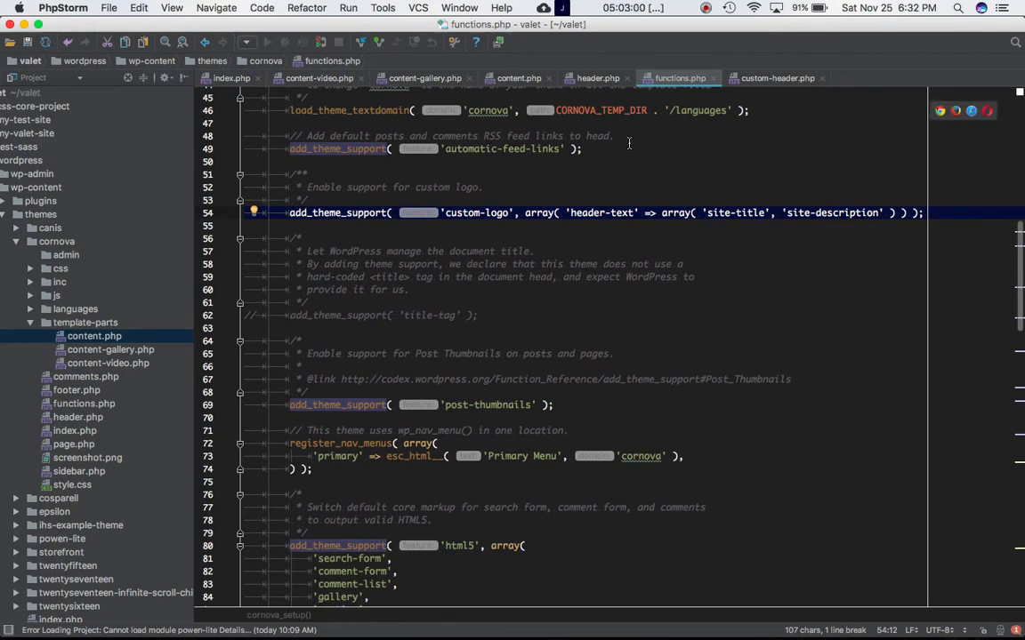
left_click(594, 78)
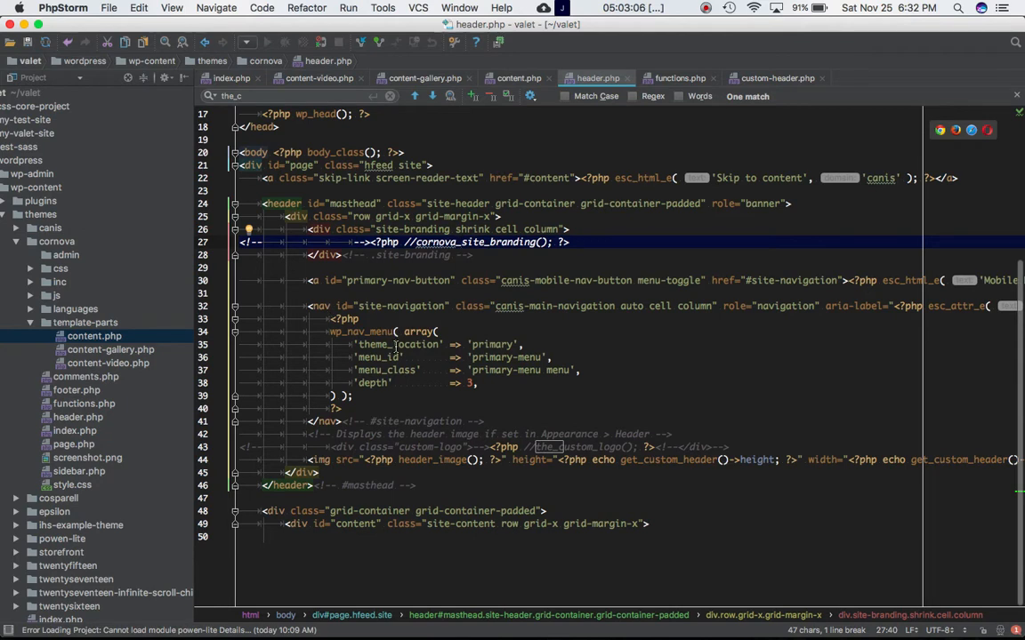
mouse_move(416, 452)
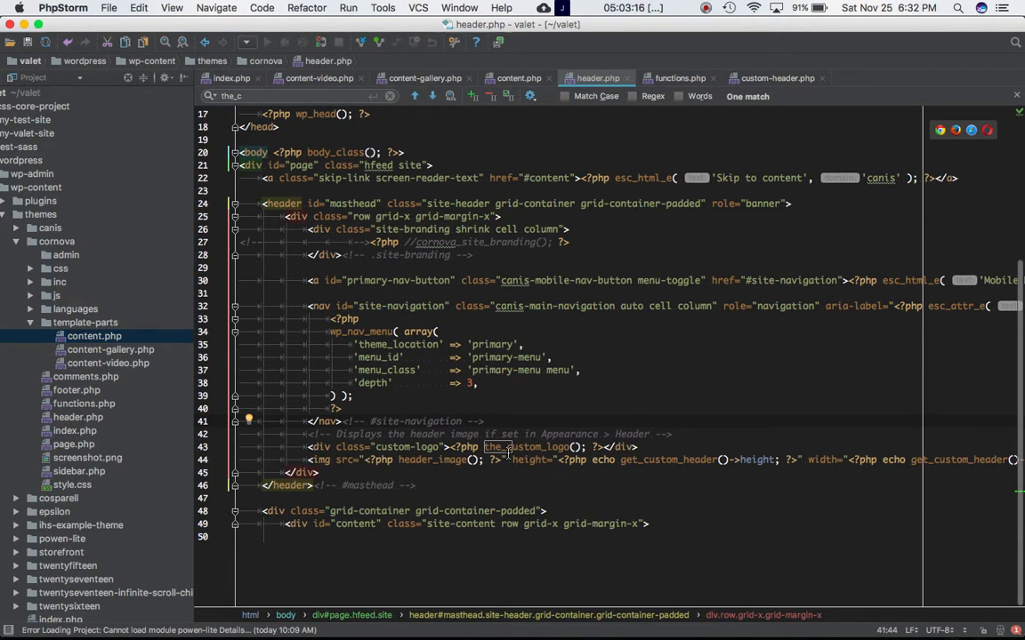
mouse_move(404, 608)
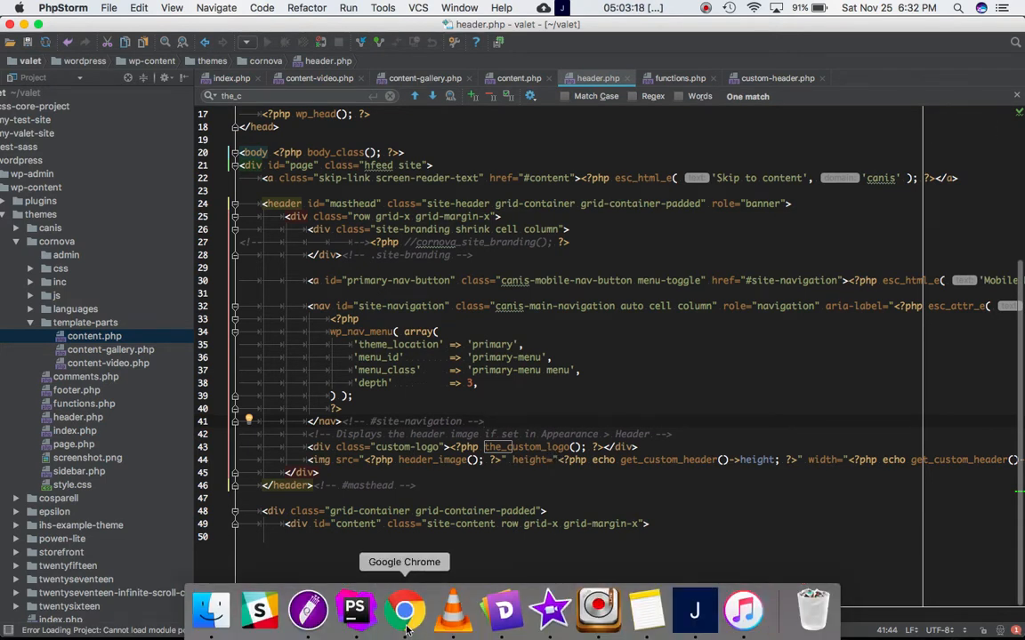
- Reload the Customizer in Chrome and reach Site Identity's logo picker
left_click(402, 608)
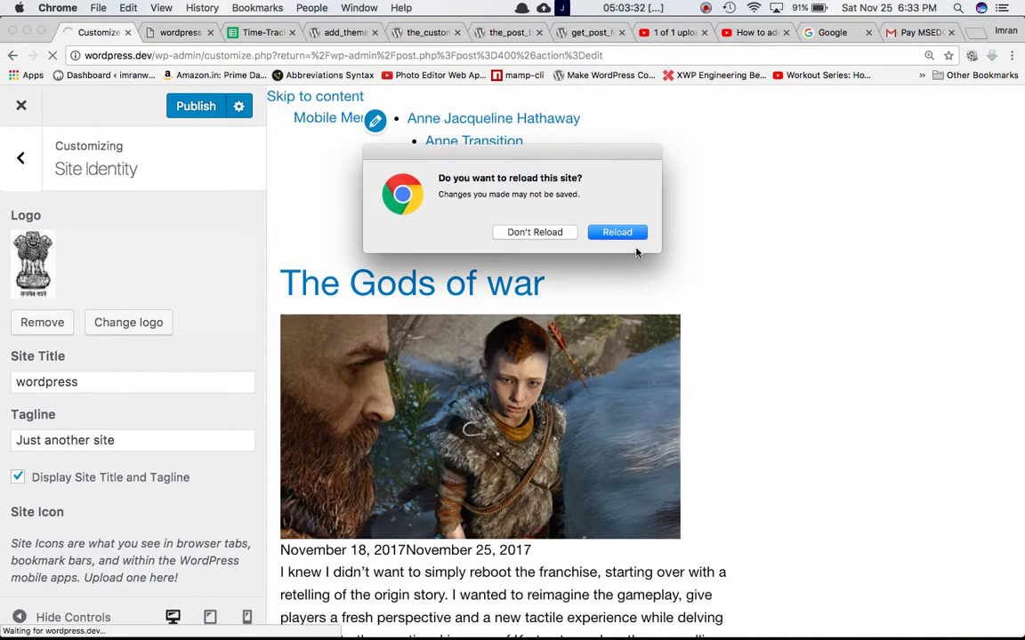
left_click(616, 231)
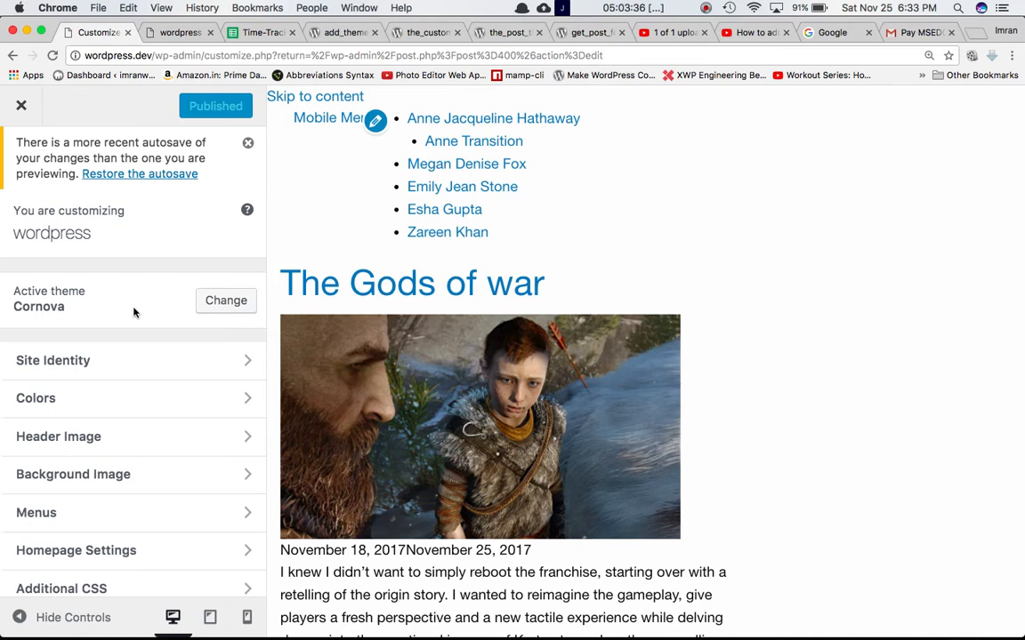
left_click(54, 359)
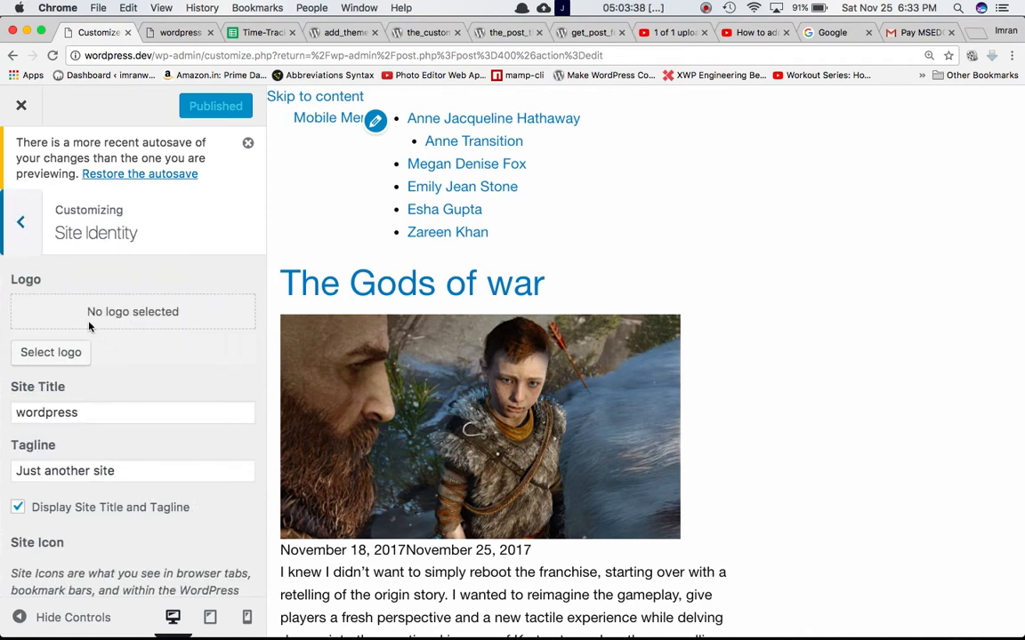
left_click(50, 353)
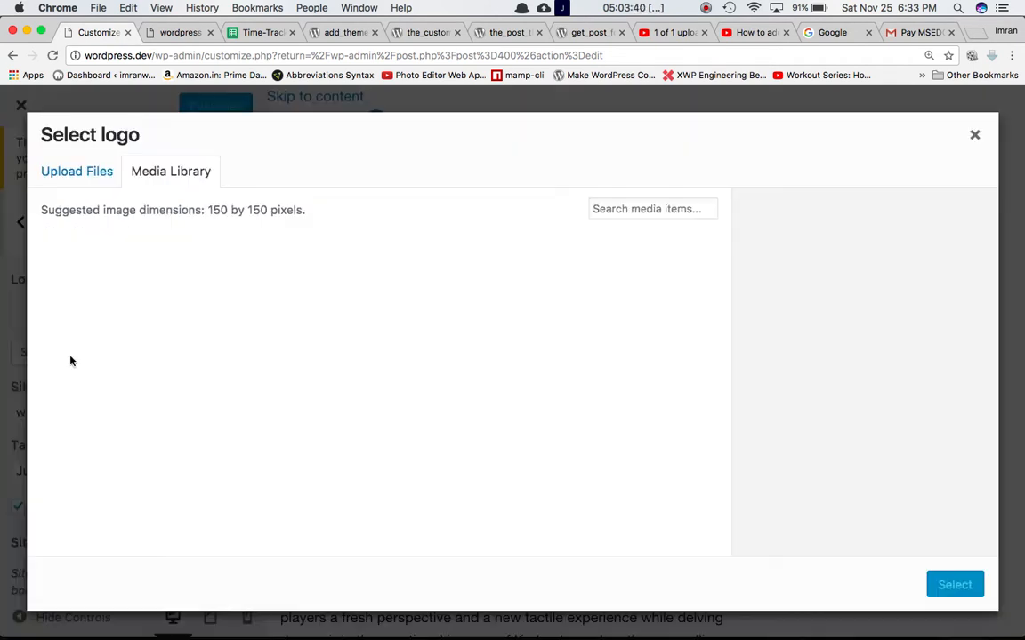
- Set ashok.jpg as the site logo and publish it so it shows in the header
left_click(377, 302)
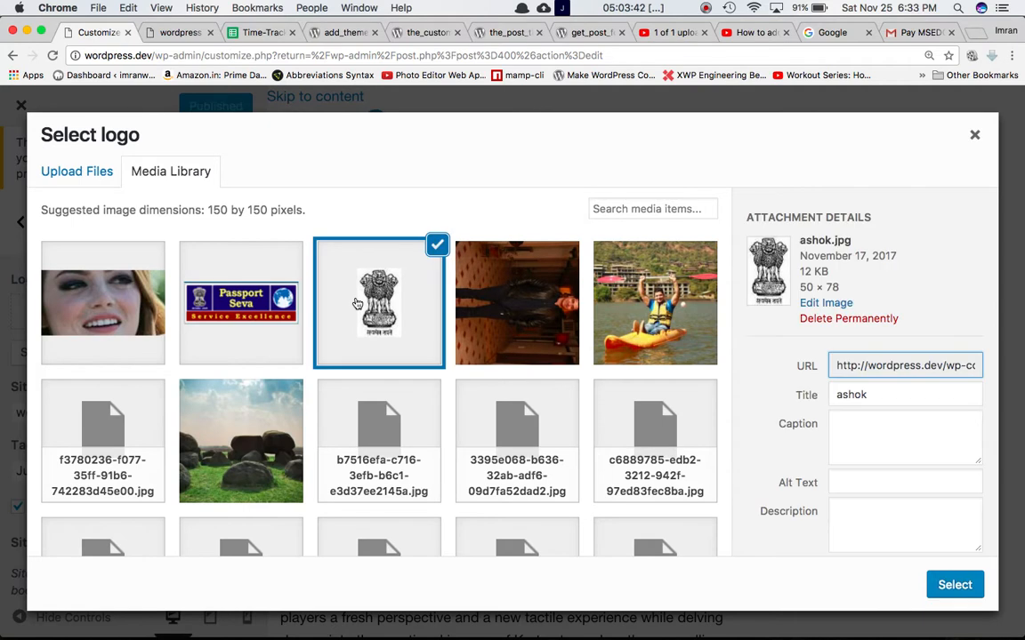
left_click(955, 584)
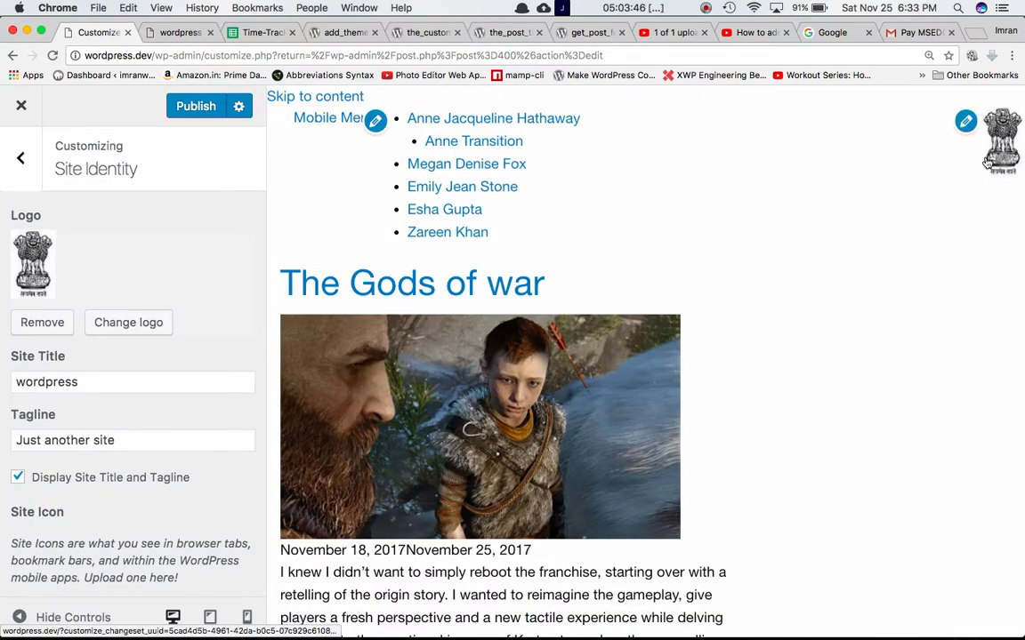
left_click(196, 107)
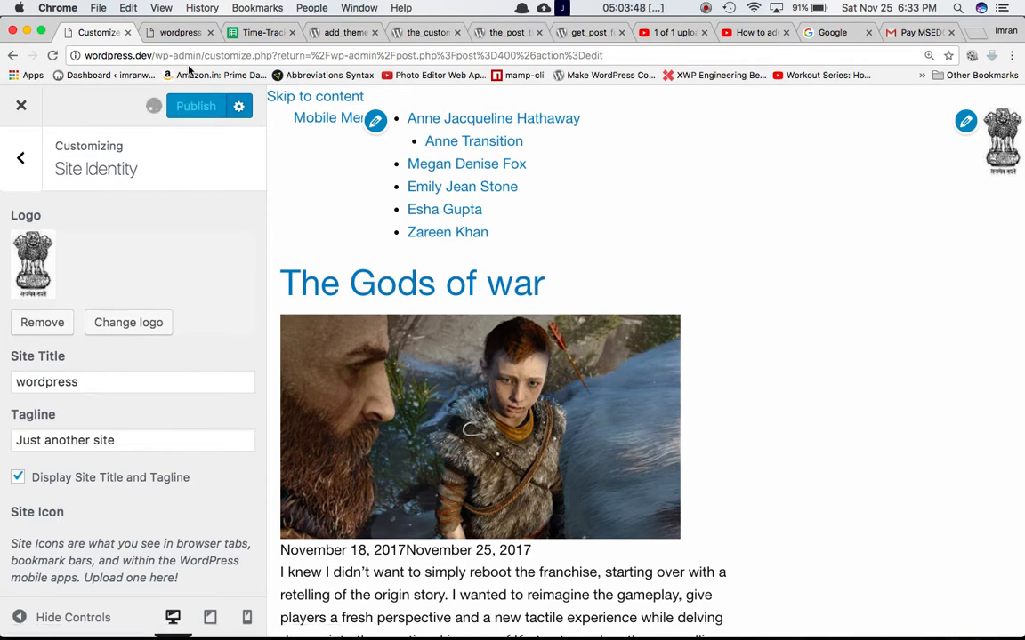
left_click(178, 33)
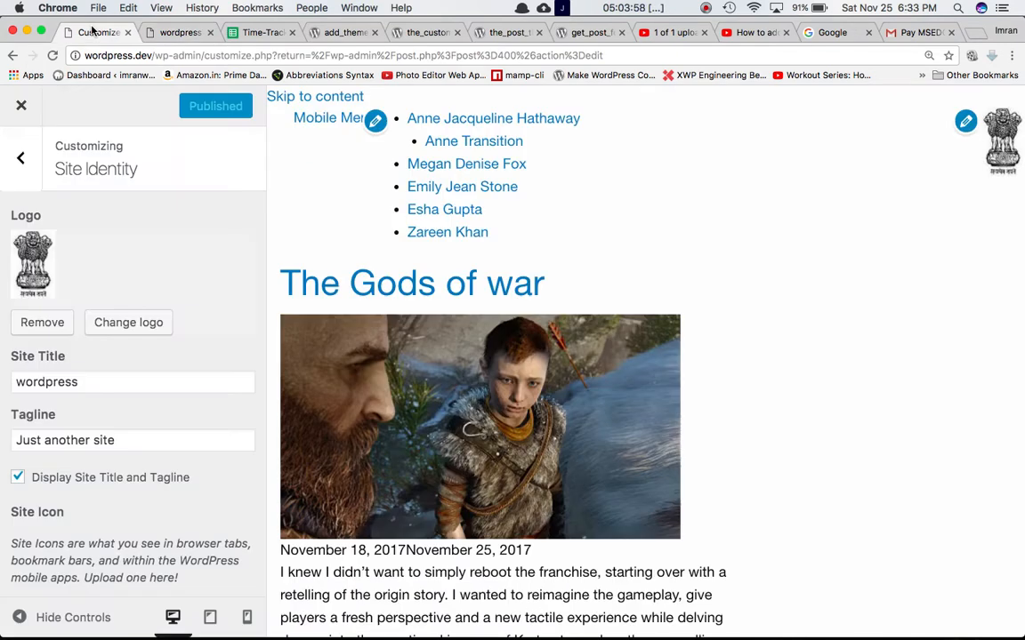
- Browse the Media Library and pick the puppy photo as the new site logo
left_click(129, 324)
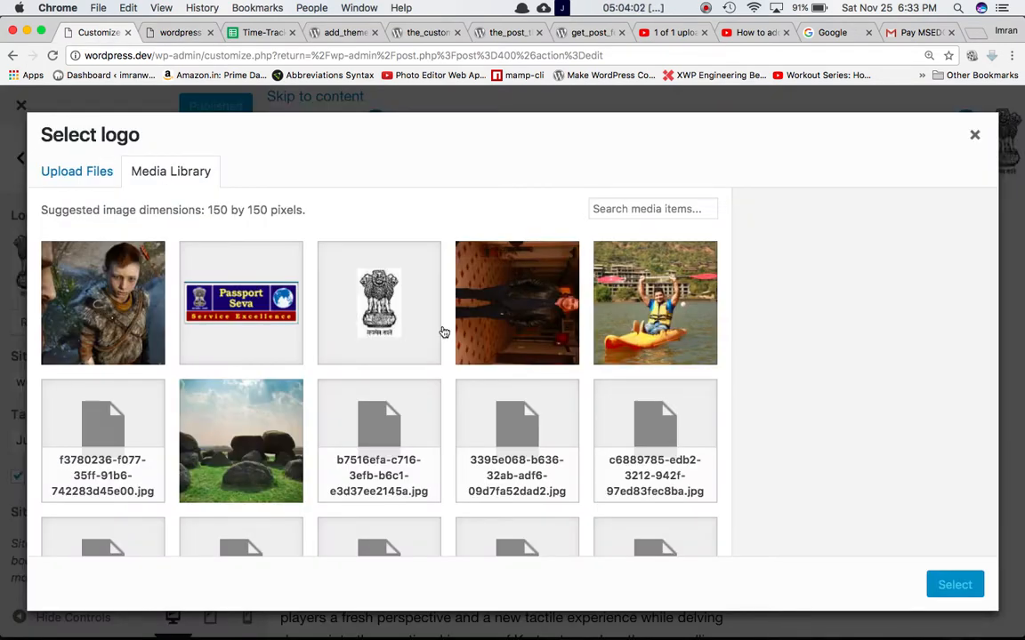
scroll("down", 3)
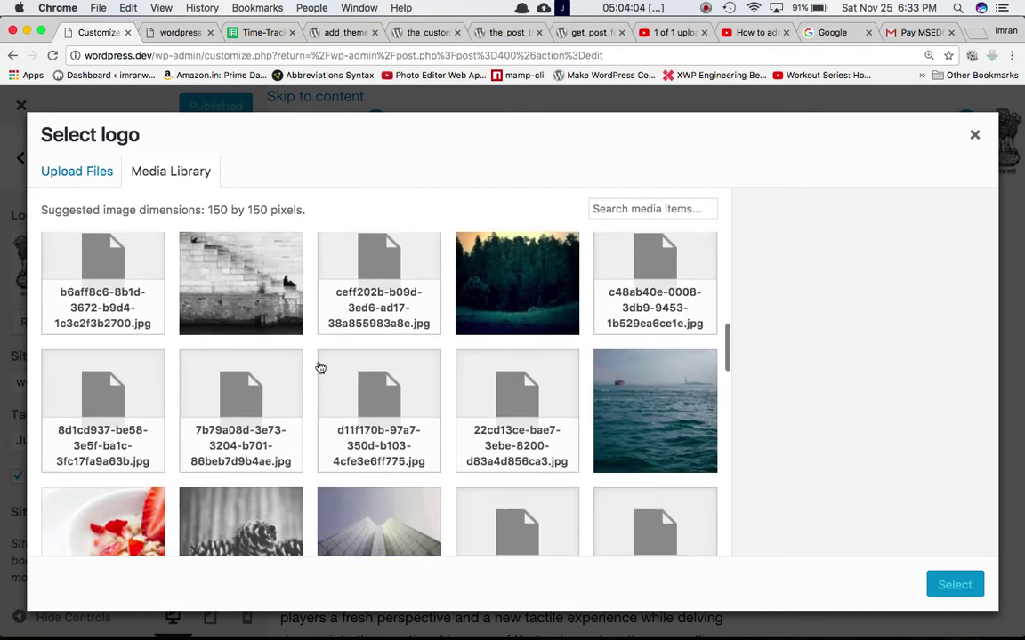
scroll("down", 3)
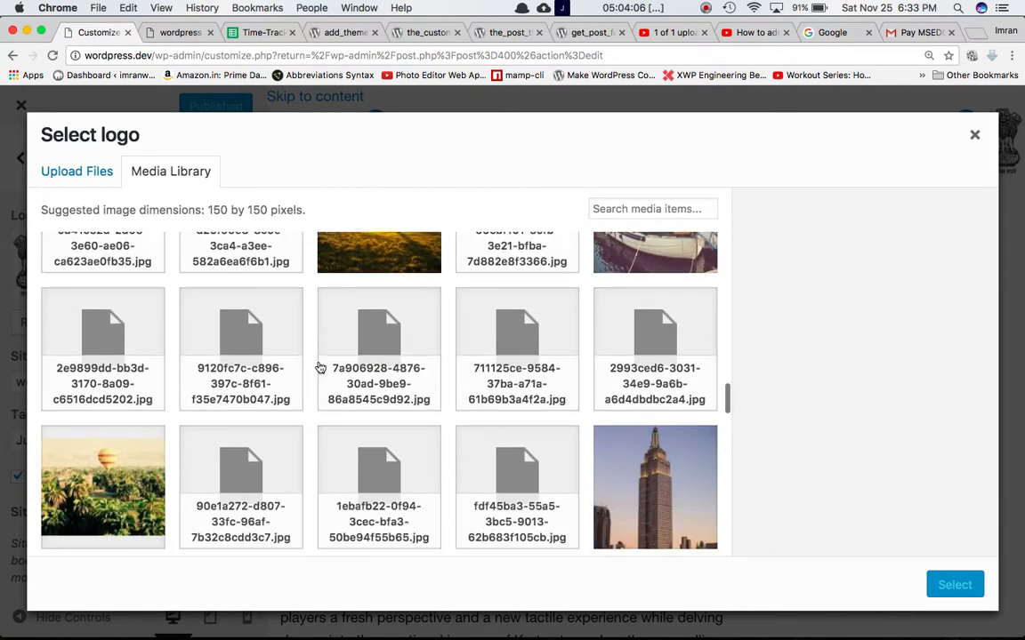
scroll("down", 3)
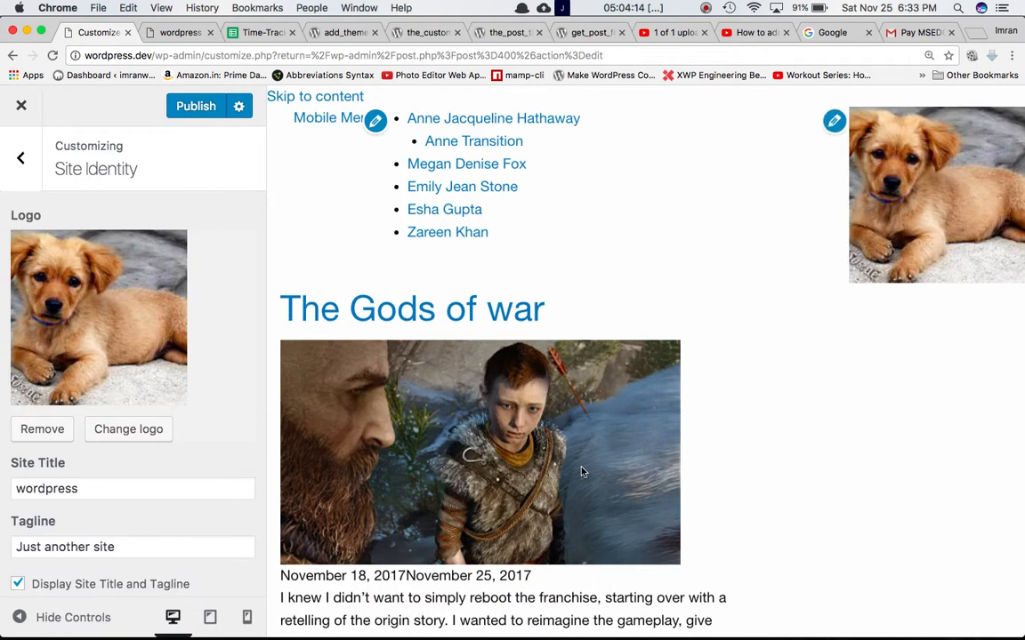
mouse_move(495, 349)
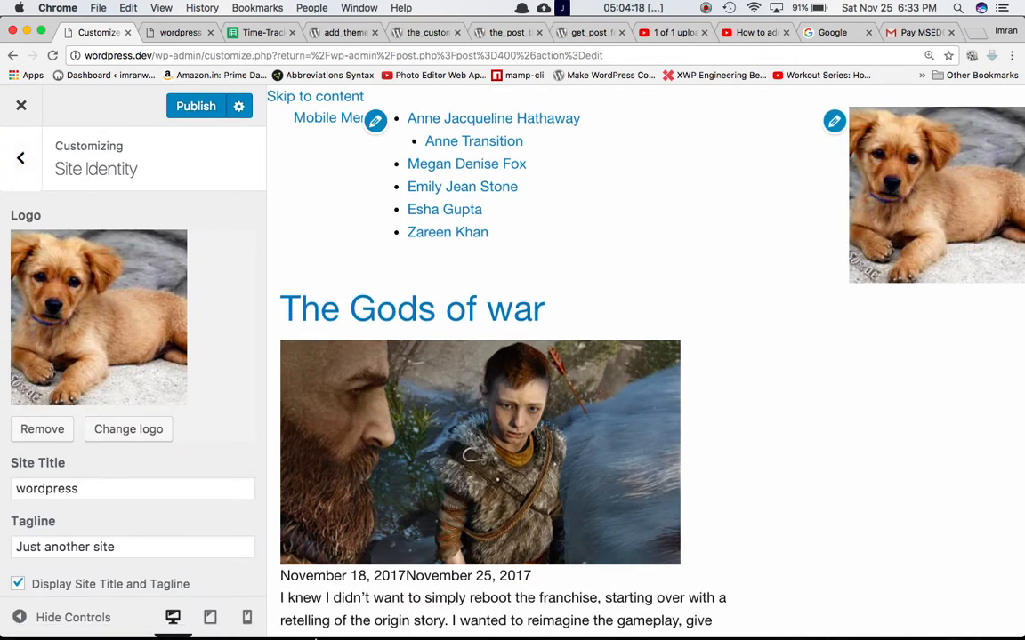
key("cmd+tab")
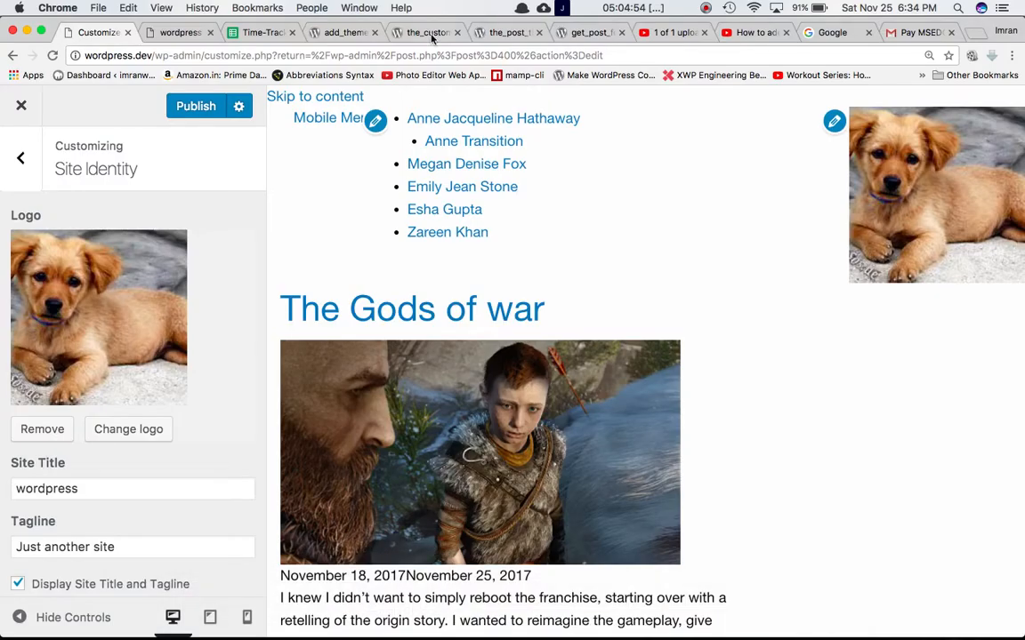
- Show the_custom_logo Code Reference page scrolled to its blog_id parameter and Source section
left_click(507, 32)
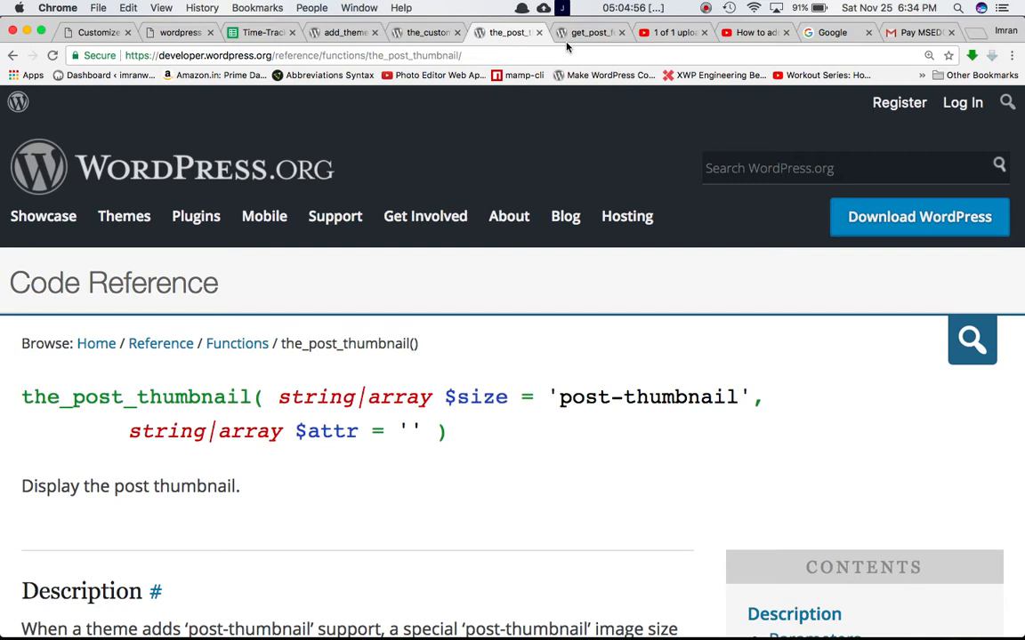
left_click(425, 32)
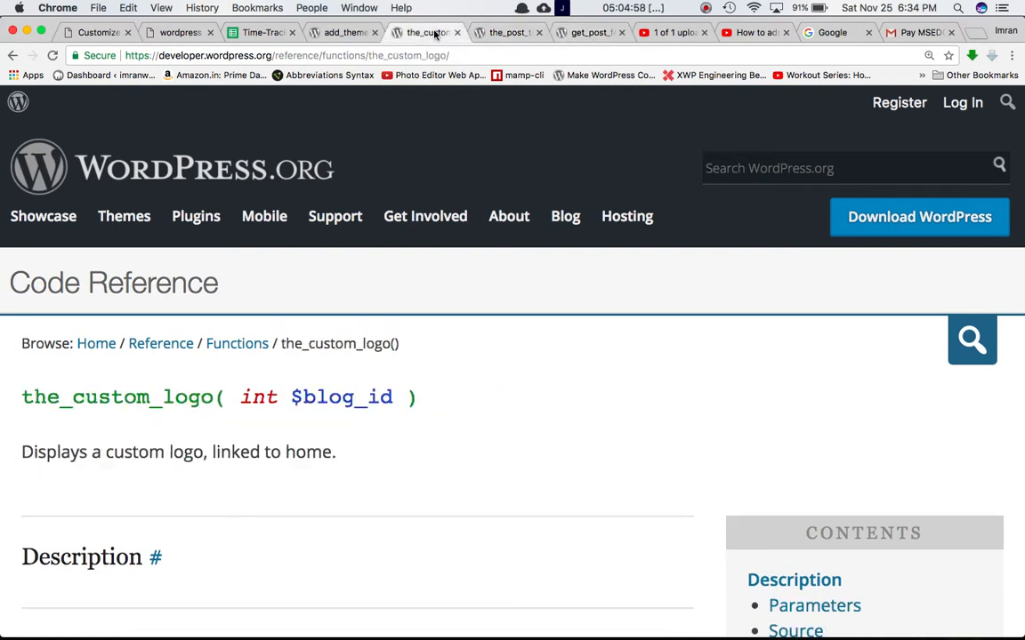
scroll("down", 3)
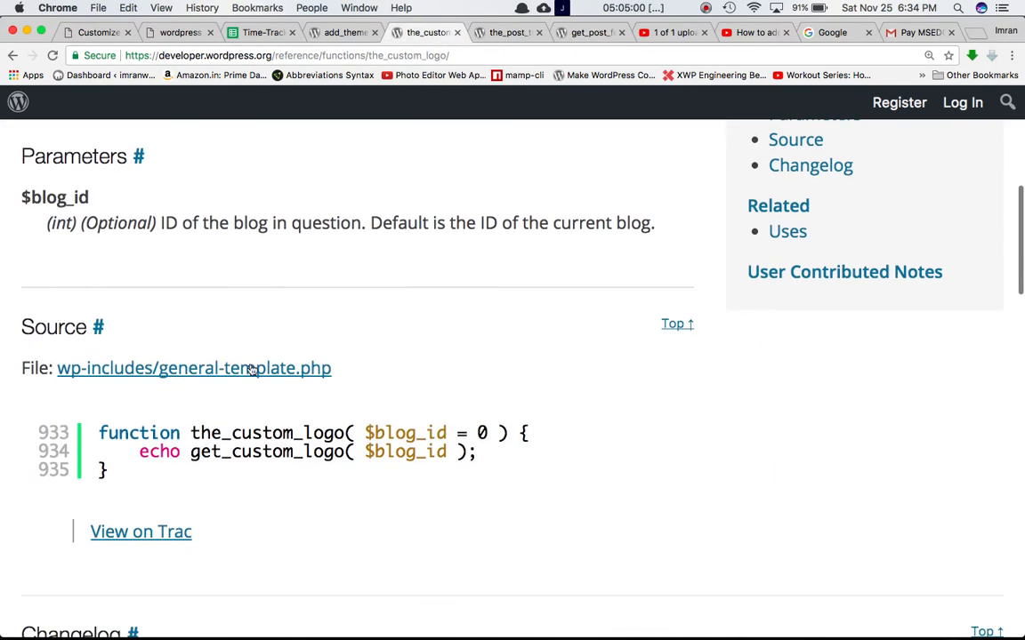
mouse_move(228, 452)
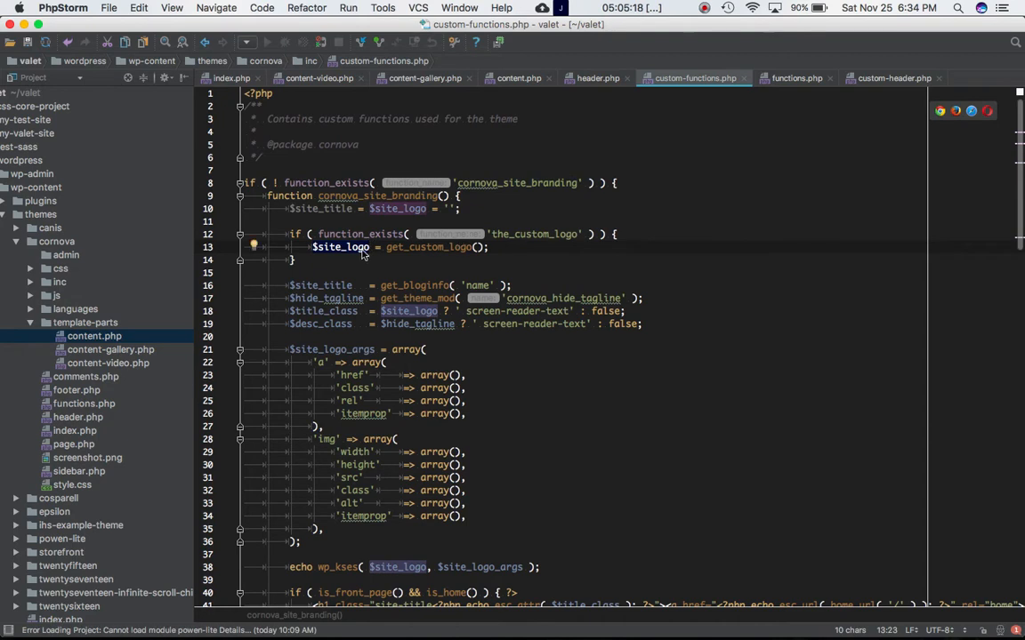
mouse_move(393, 348)
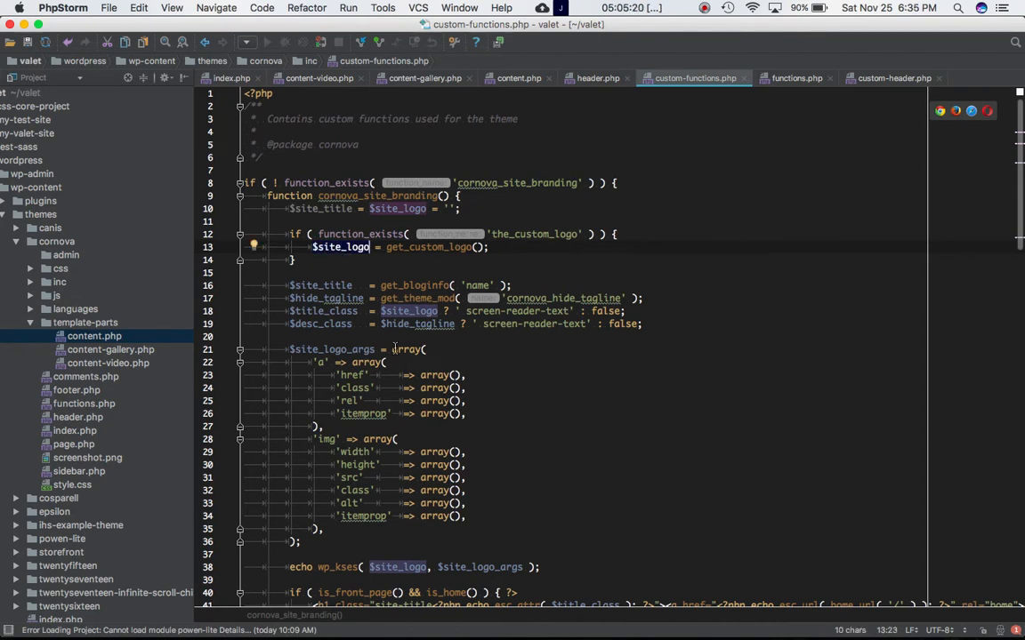
- Review cornova_site_branding in custom-functions.php, where $site_logo from get_custom_logo is echoed via wp_kses, then return to Chrome
scroll("down", 3)
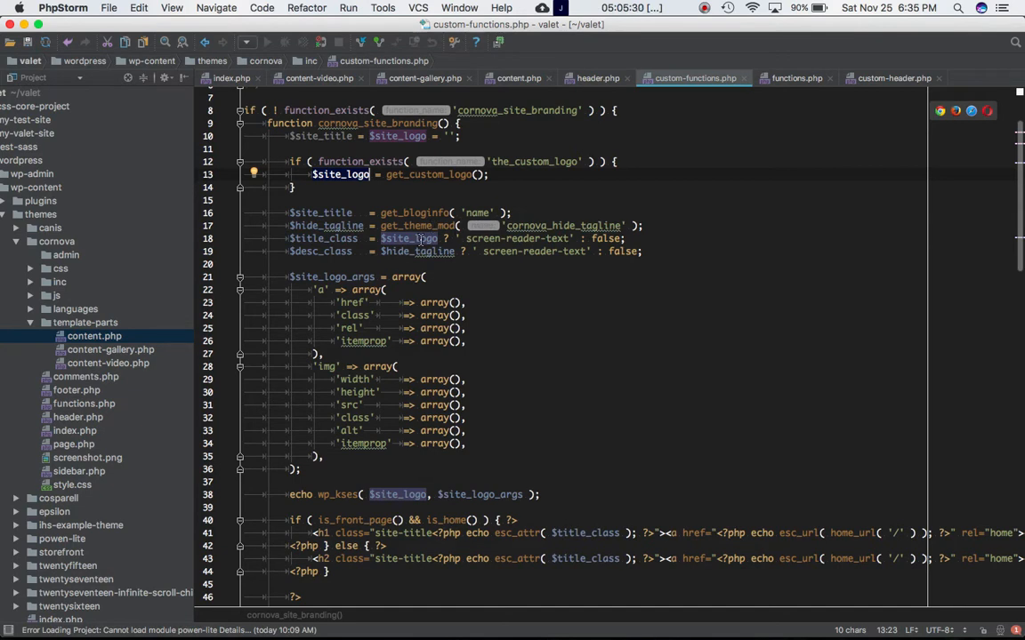
scroll("down", 3)
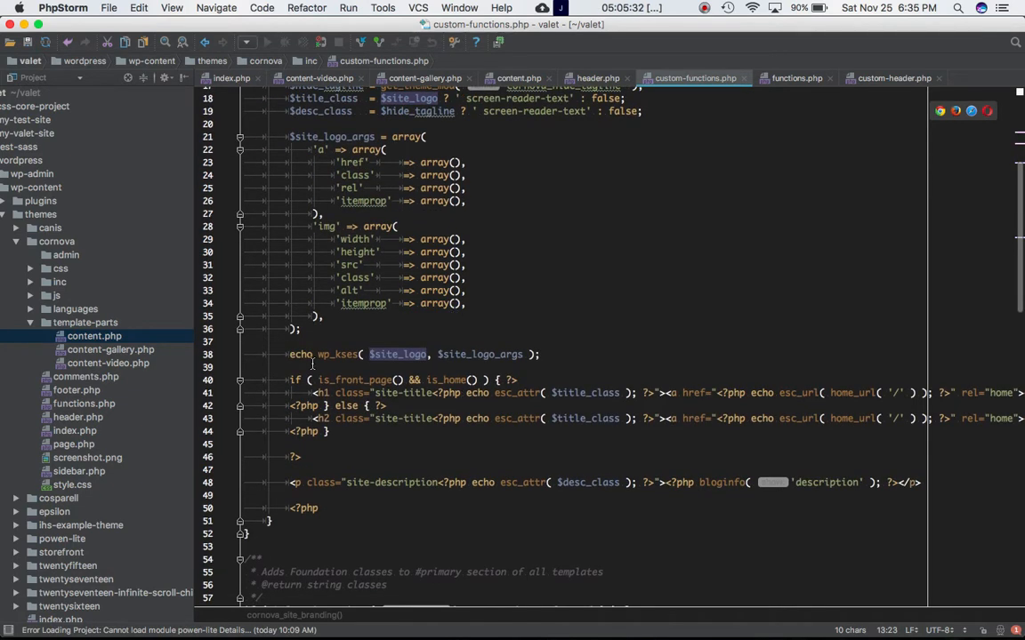
mouse_move(352, 354)
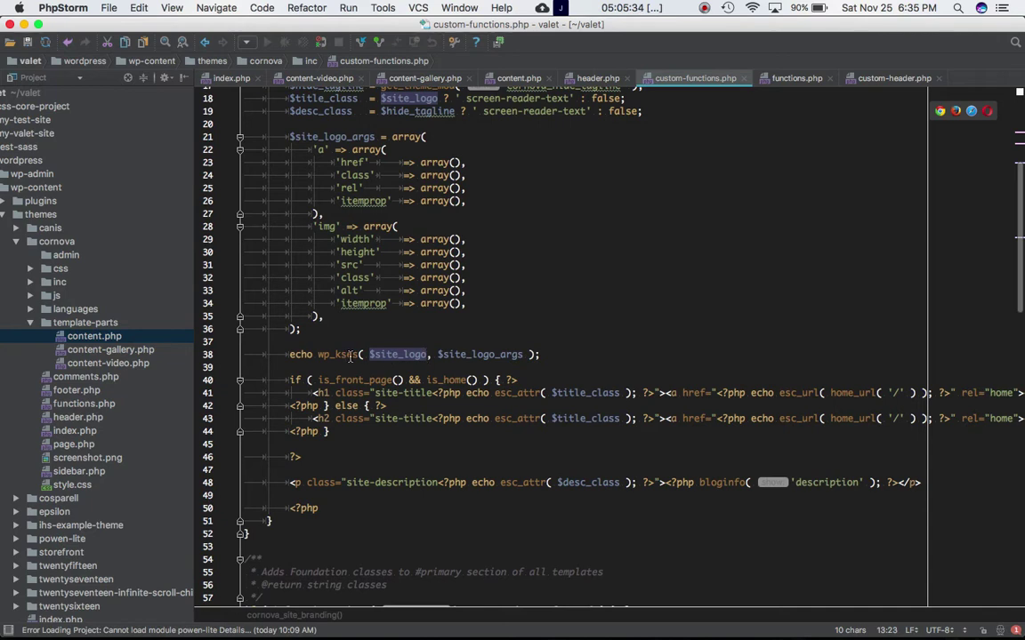
mouse_move(466, 354)
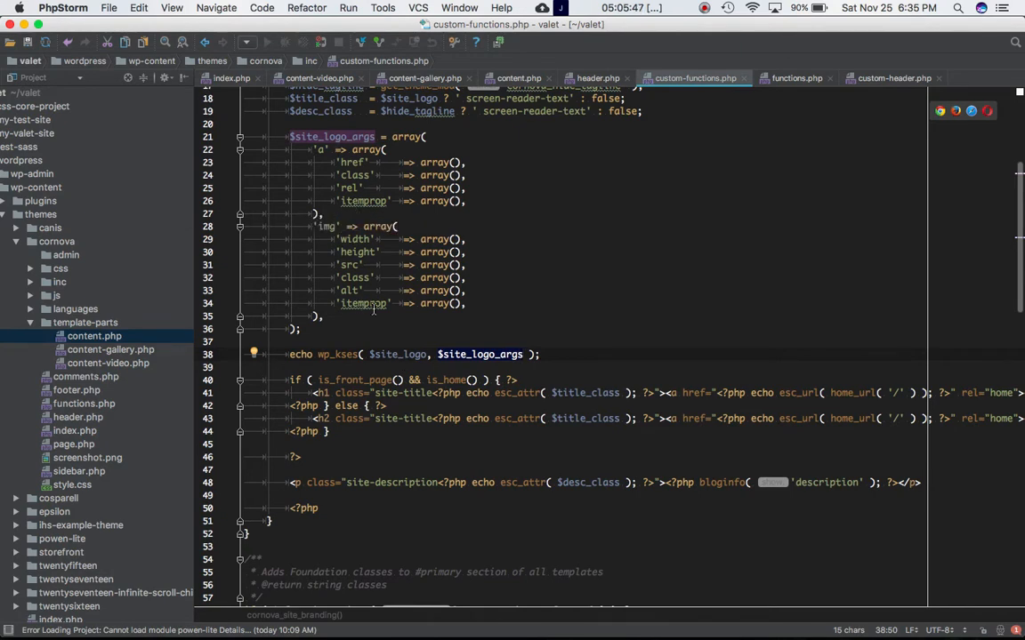
left_click(518, 354)
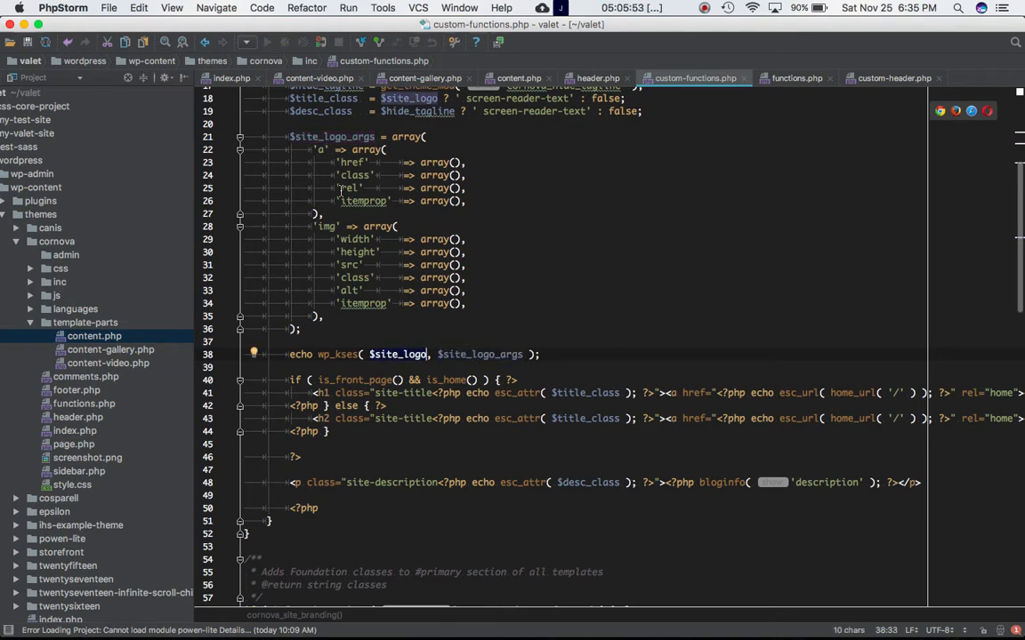
mouse_move(403, 612)
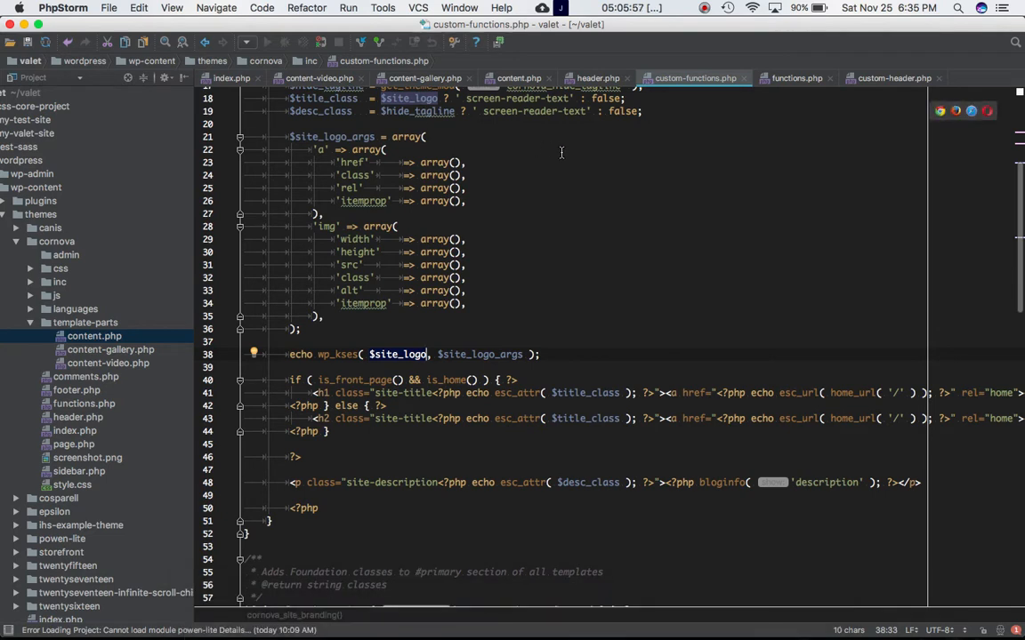
mouse_move(404, 608)
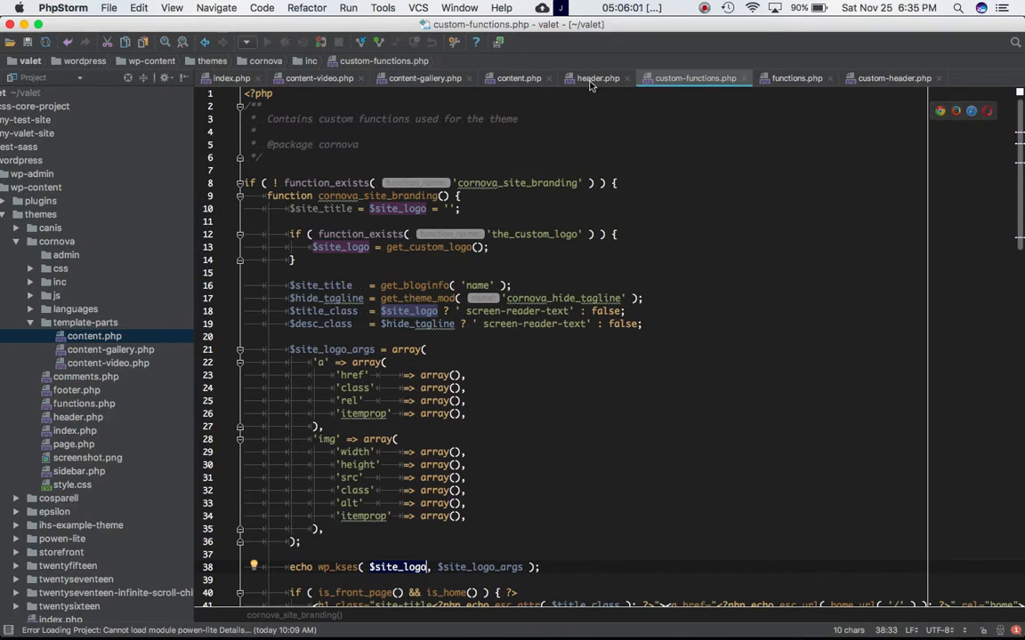
left_click(596, 79)
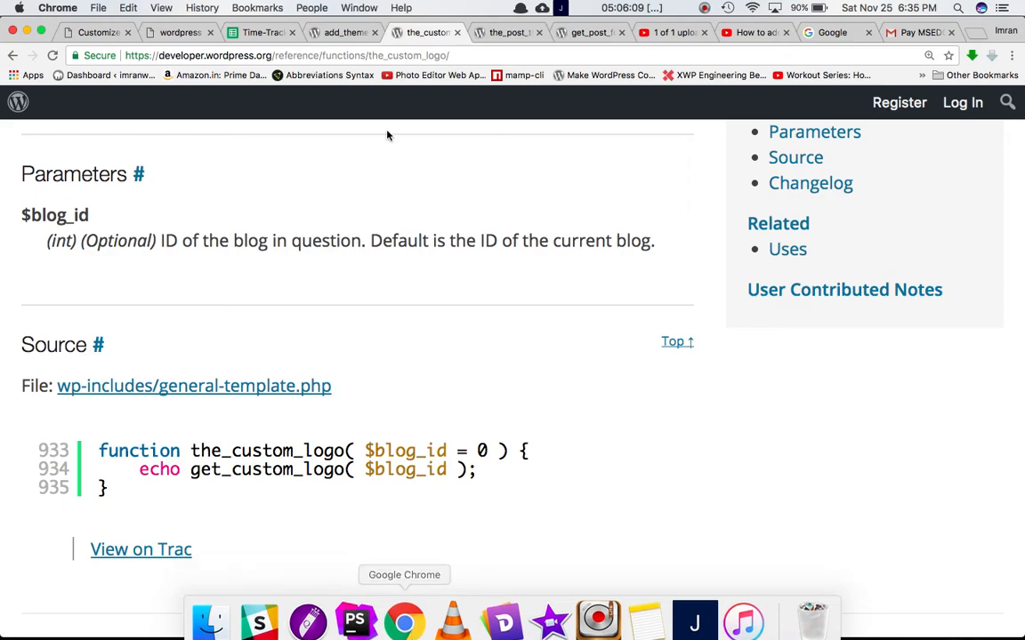
- Check the front page, publish the puppy logo in the Customizer, and return to the main panel
left_click(174, 32)
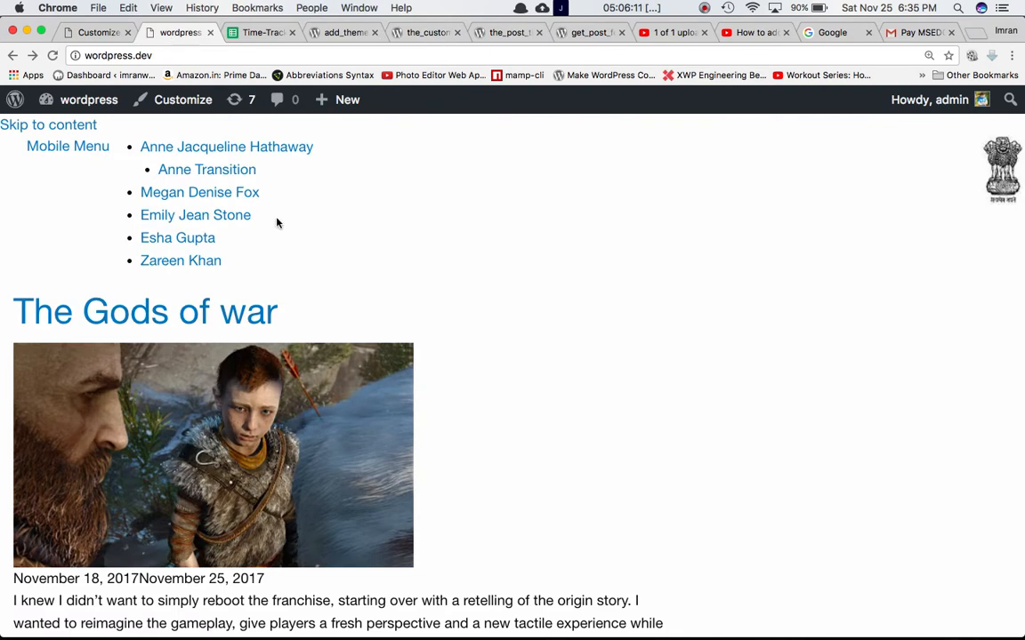
left_click(183, 99)
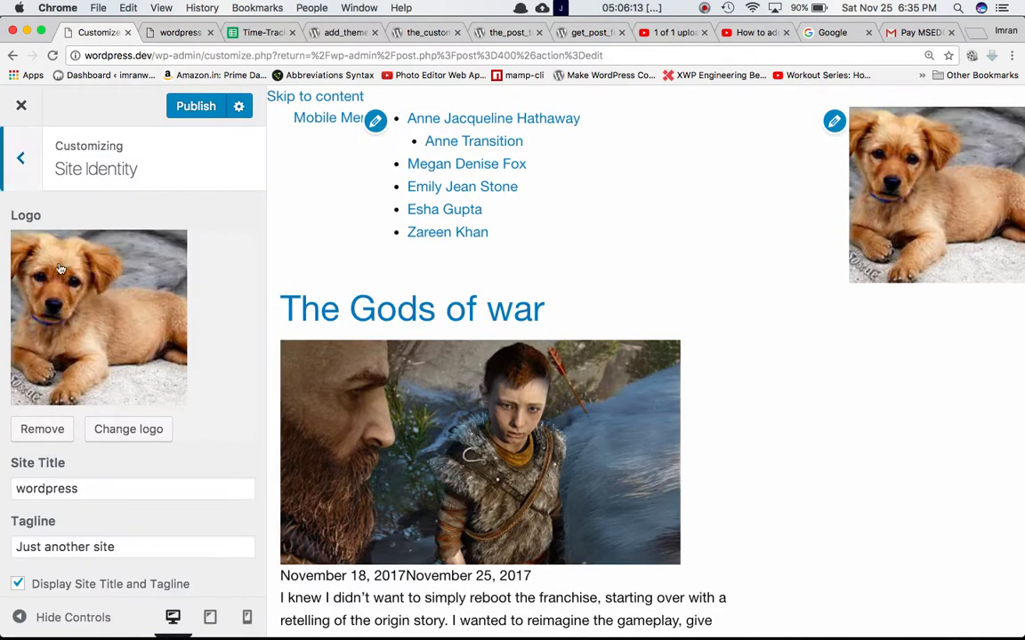
left_click(196, 107)
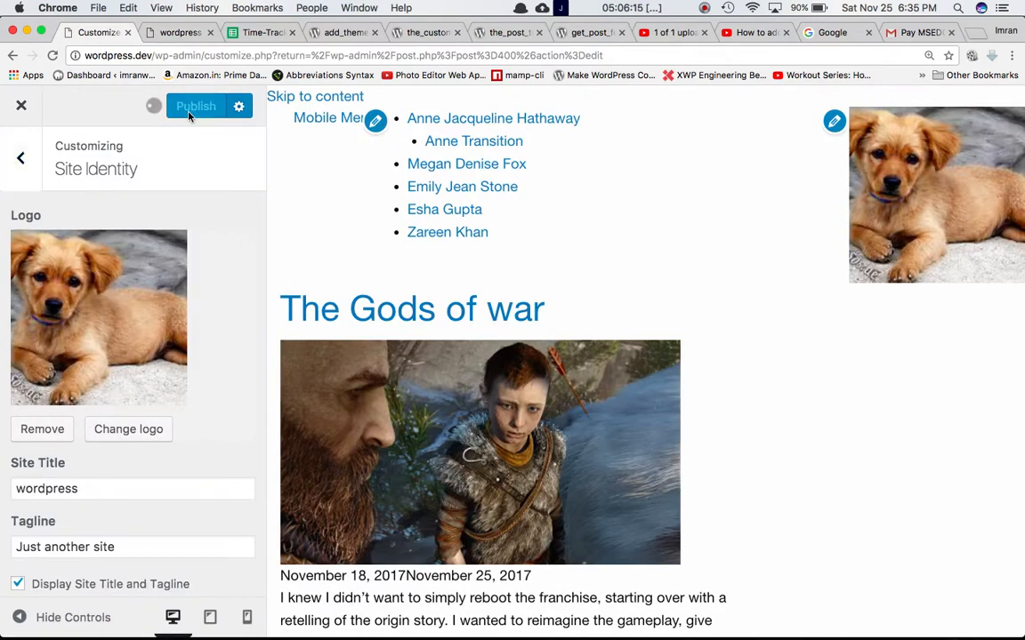
left_click(196, 107)
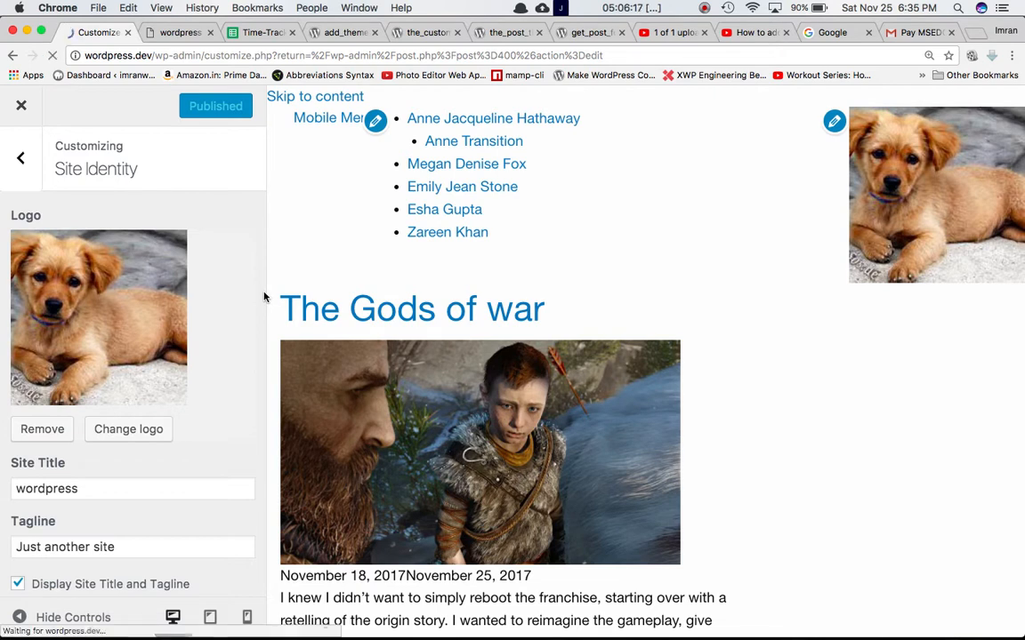
left_click(19, 157)
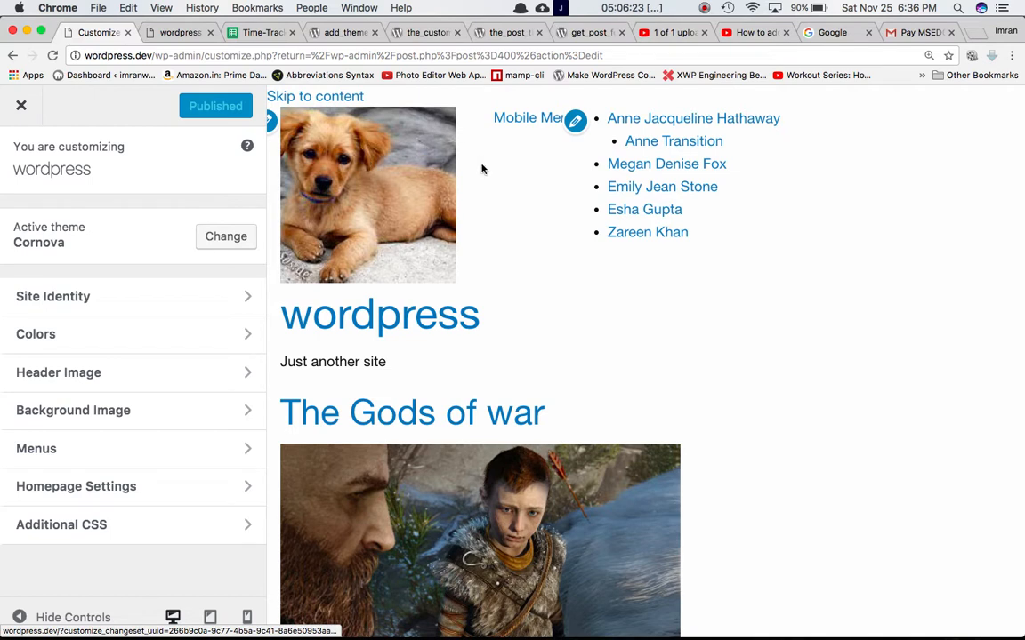
mouse_move(441, 192)
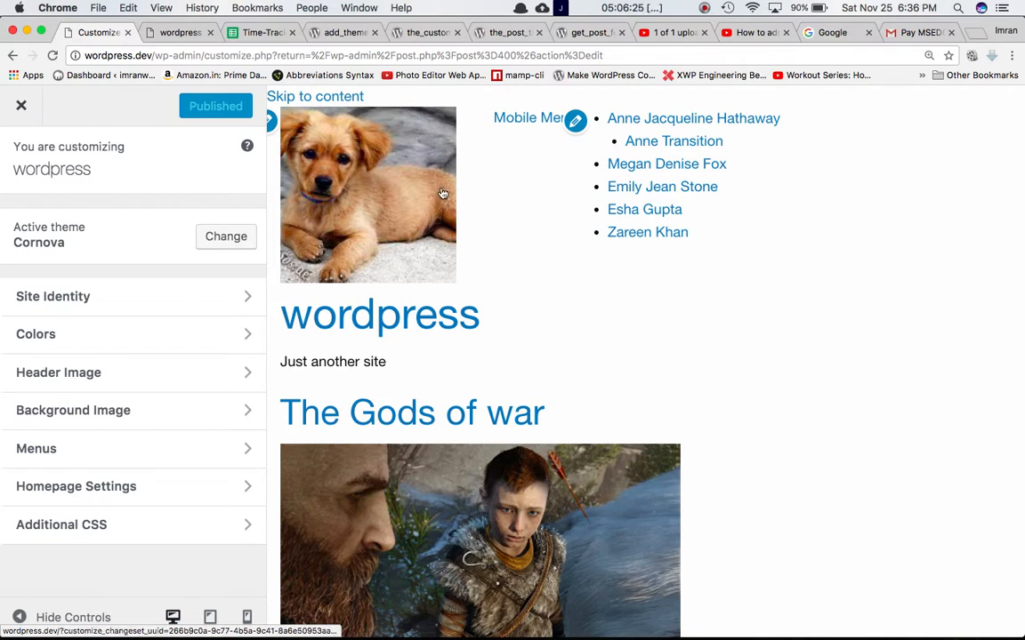
mouse_move(583, 454)
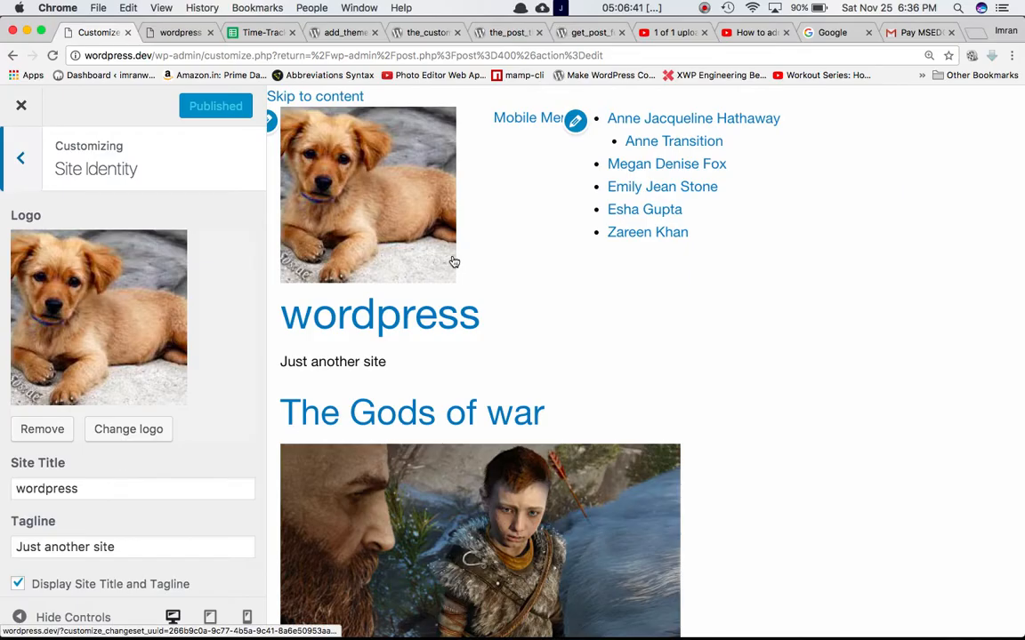
mouse_move(453, 262)
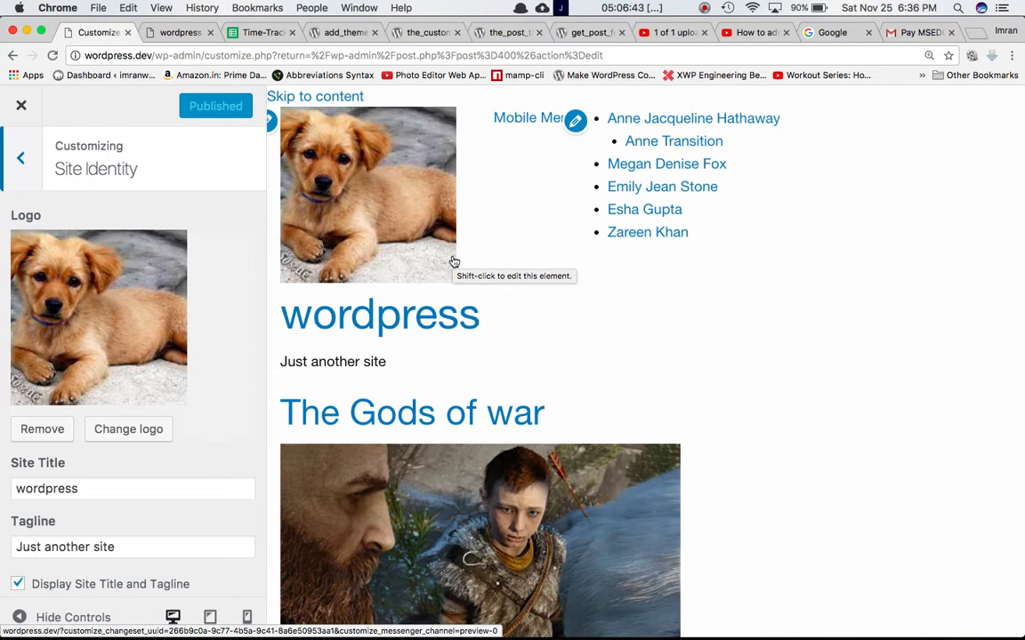